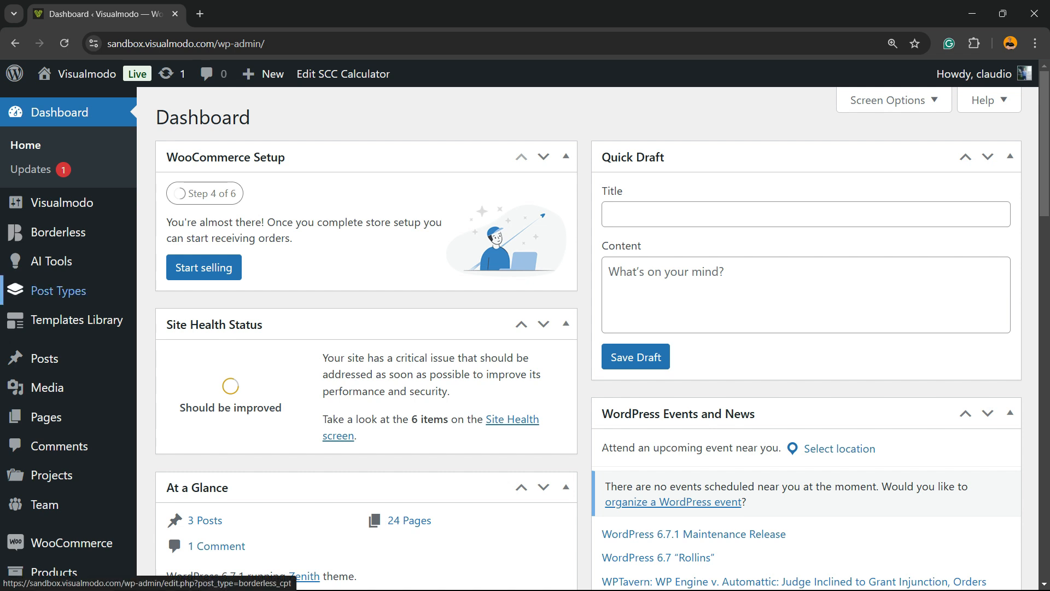
pyautogui.moveTo(62, 203)
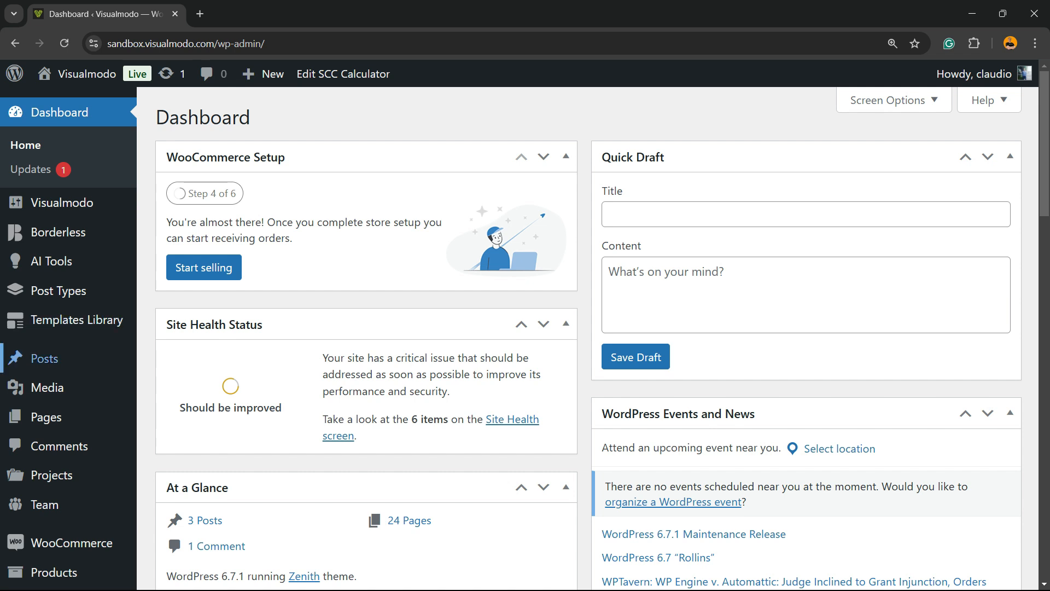
pyautogui.moveTo(45, 417)
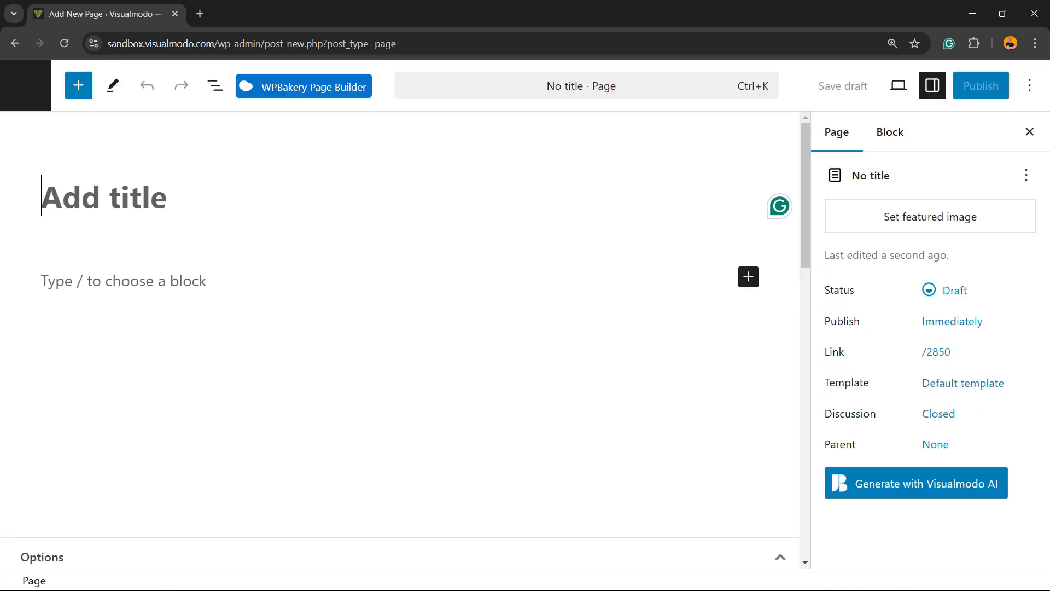
# - Type 'Simples' as a title, then switch to the page builder, leaving without saving
pyautogui.write('S')
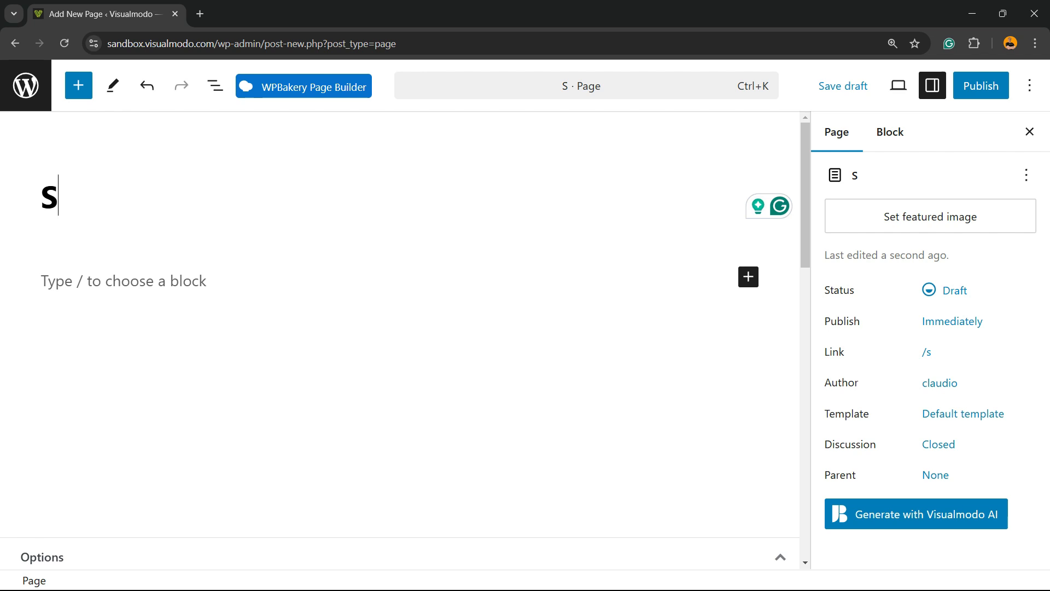
pyautogui.write('impl')
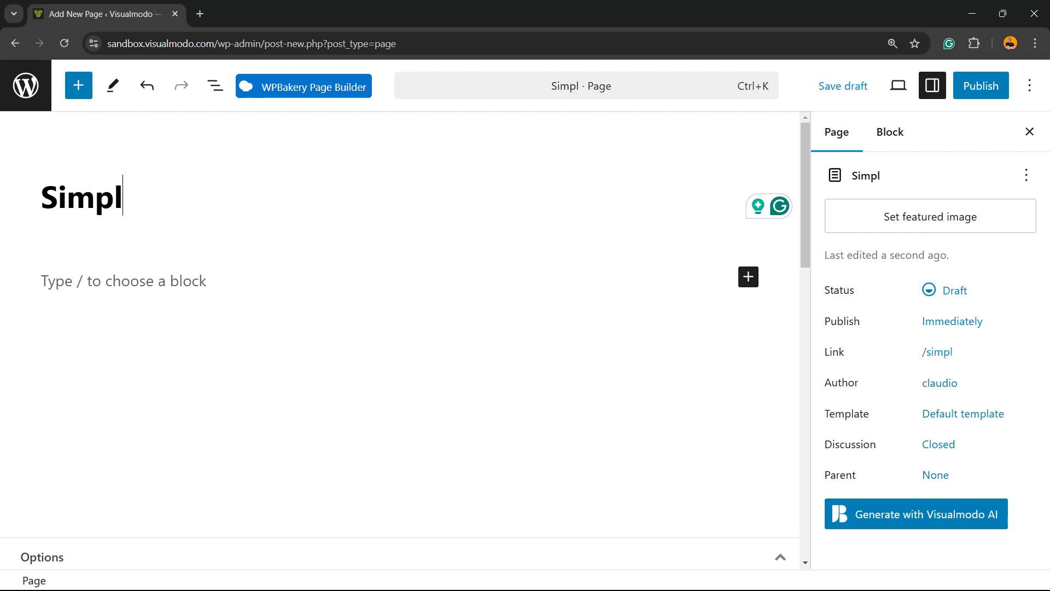
pyautogui.write('es')
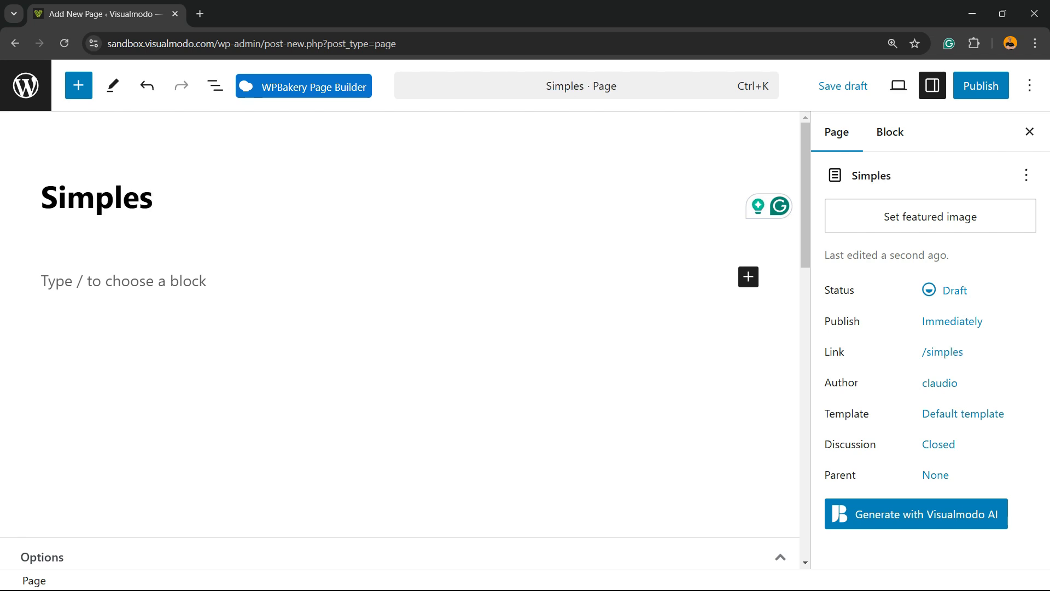
pyautogui.click(302, 86)
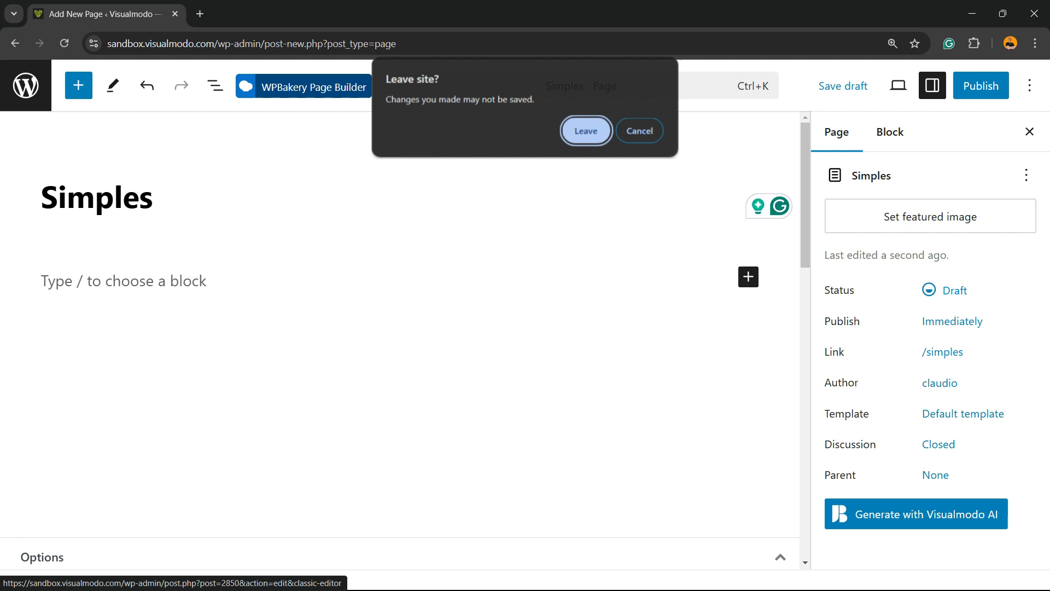
pyautogui.click(585, 131)
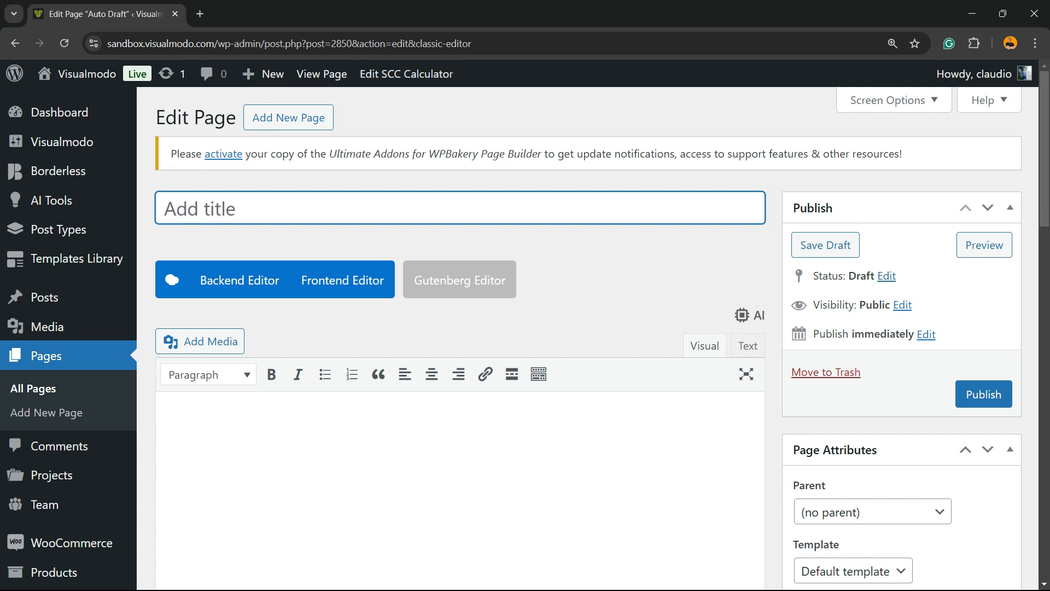
# - Turn on the WPBakery Backend Editor and start the page from the Default Layout
pyautogui.click(164, 208)
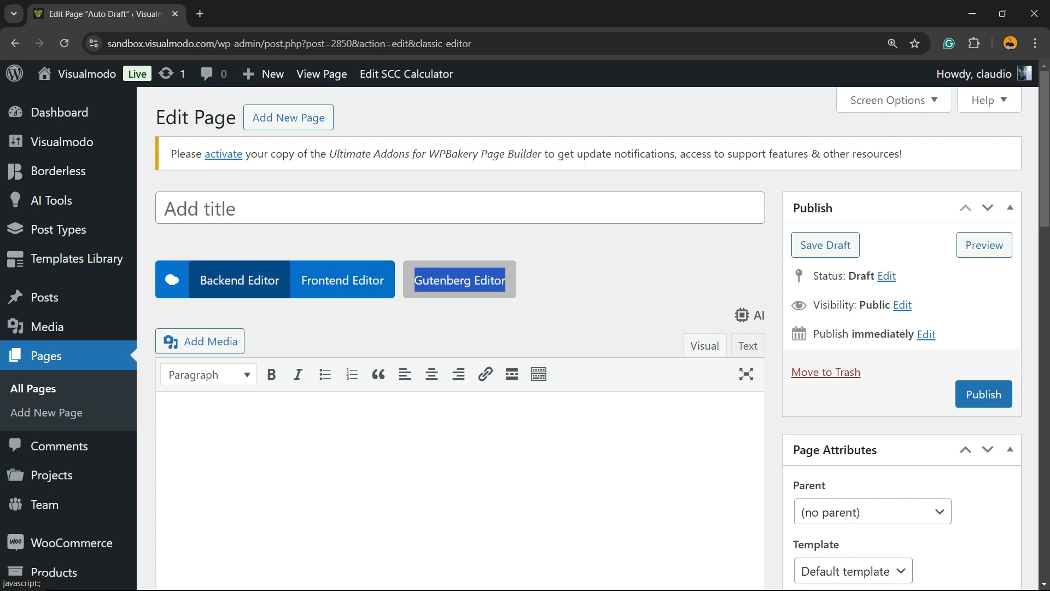
pyautogui.click(238, 280)
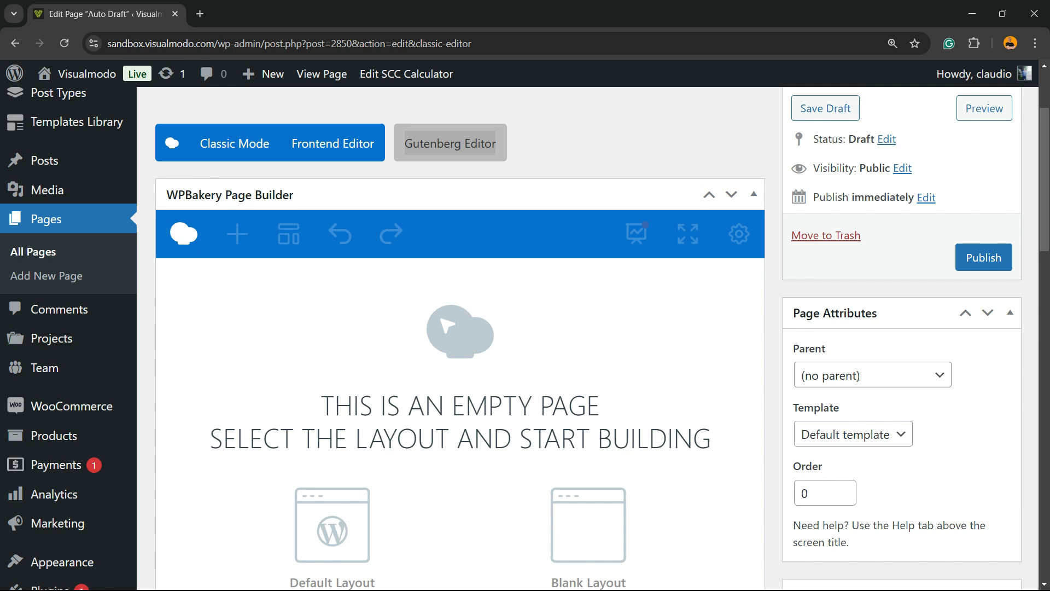
pyautogui.scroll(-3)
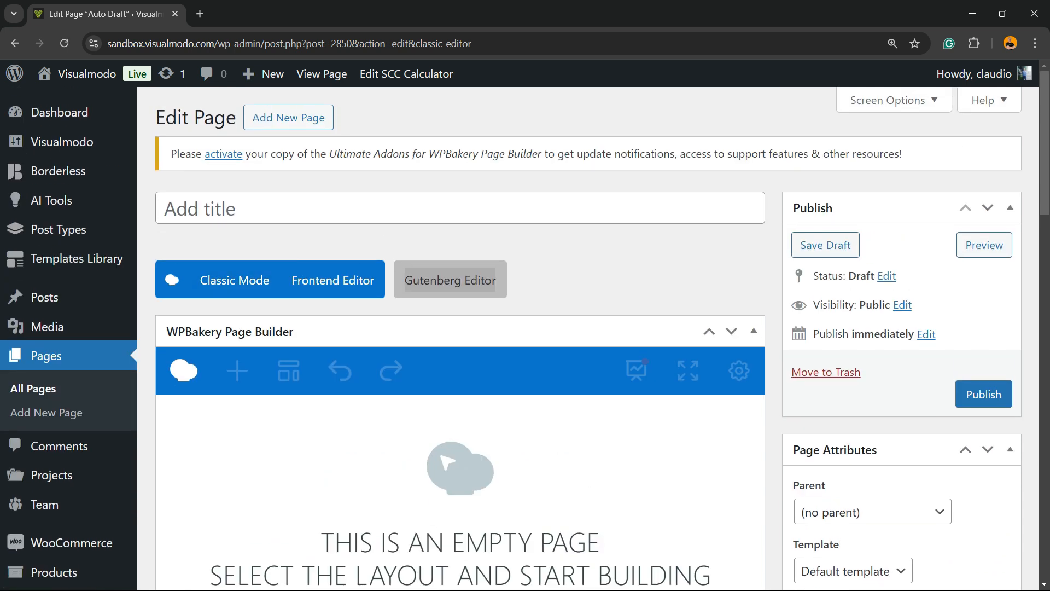
pyautogui.scroll(-3)
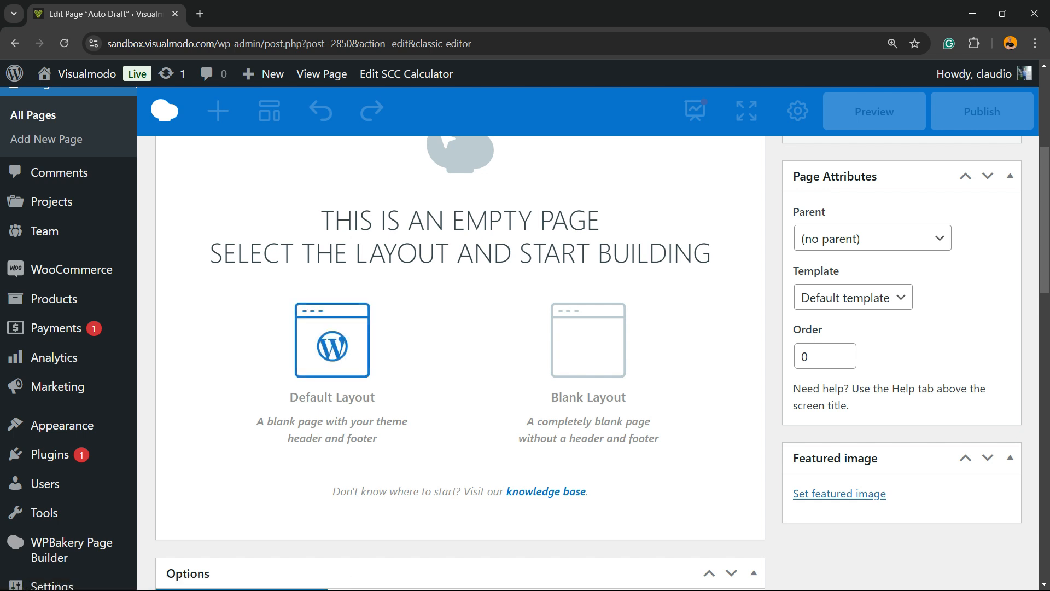
pyautogui.click(452, 140)
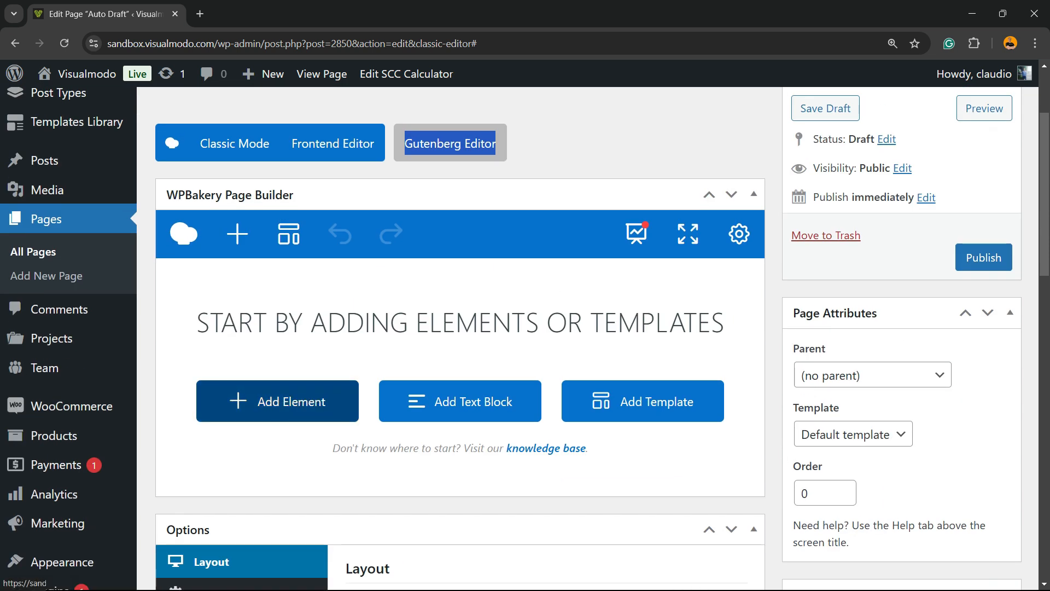
# - Add a Text Block and a Single Image set to poster_2_up.jpg
pyautogui.click(276, 401)
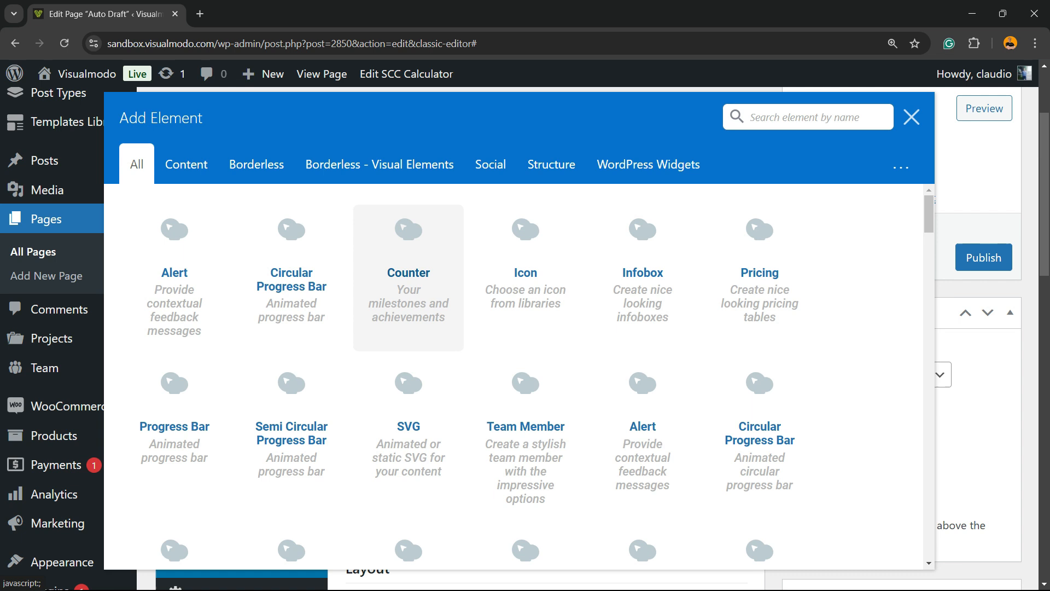
pyautogui.scroll(-3)
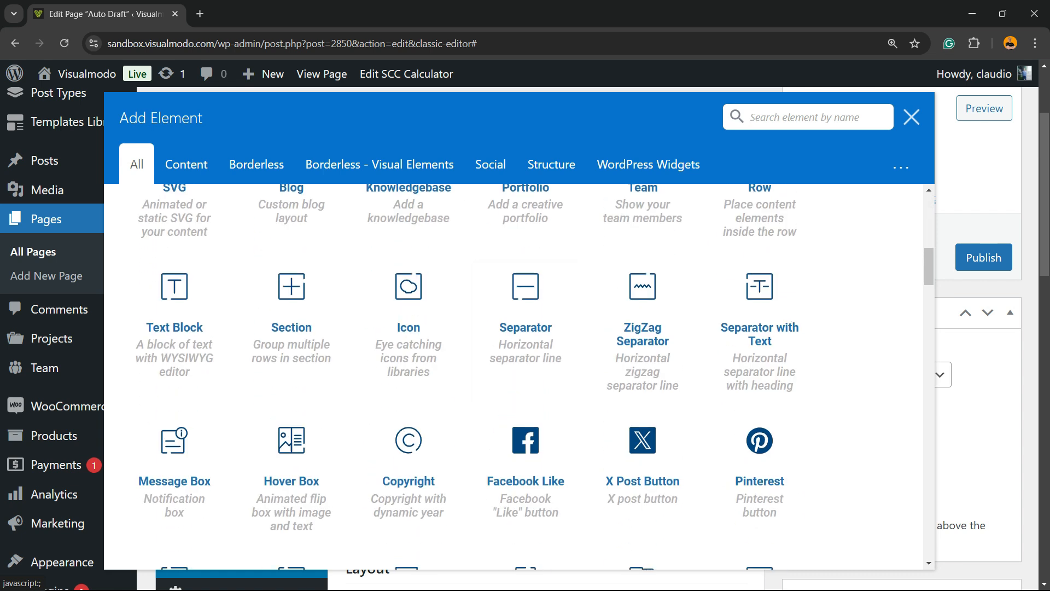
pyautogui.moveTo(174, 328)
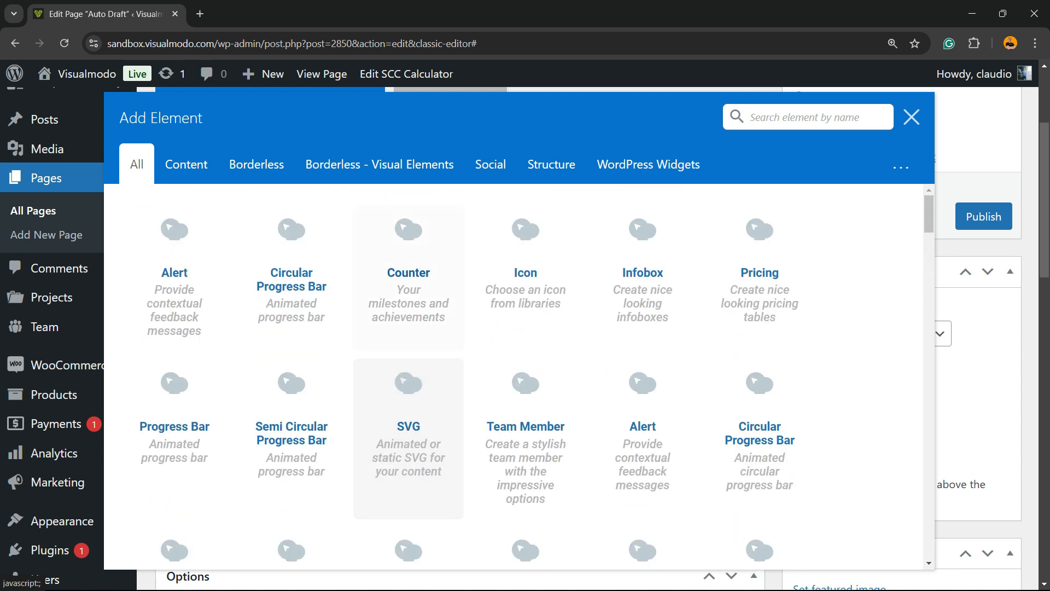
pyautogui.scroll(-3)
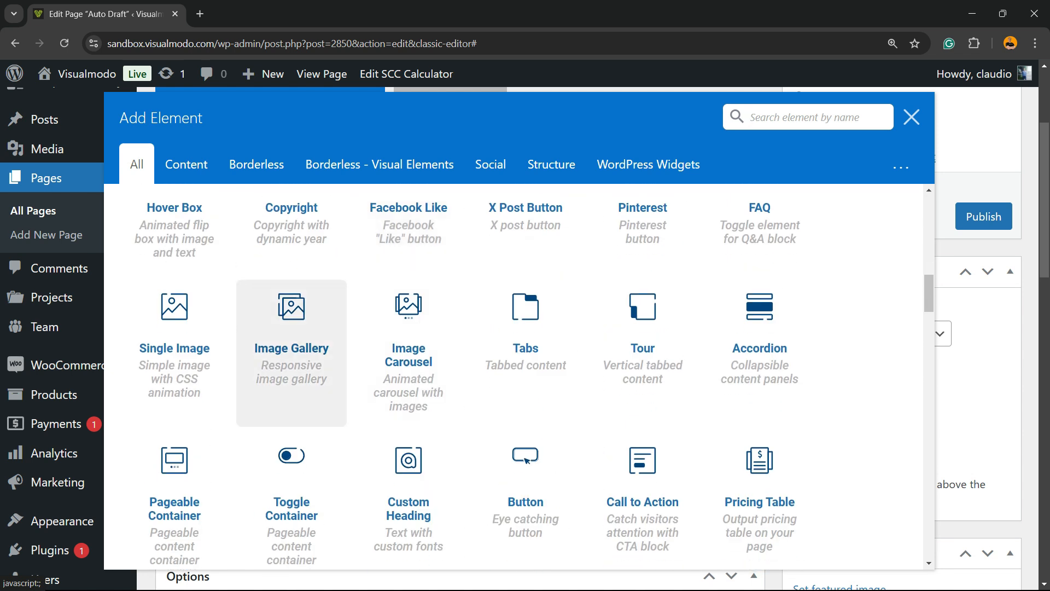
pyautogui.moveTo(408, 351)
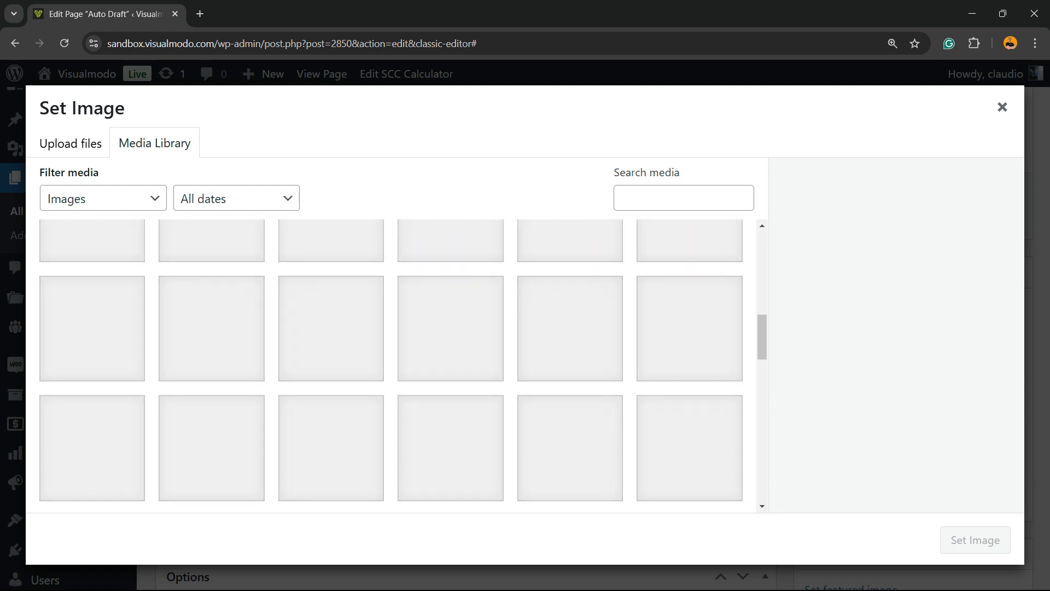
pyautogui.click(569, 251)
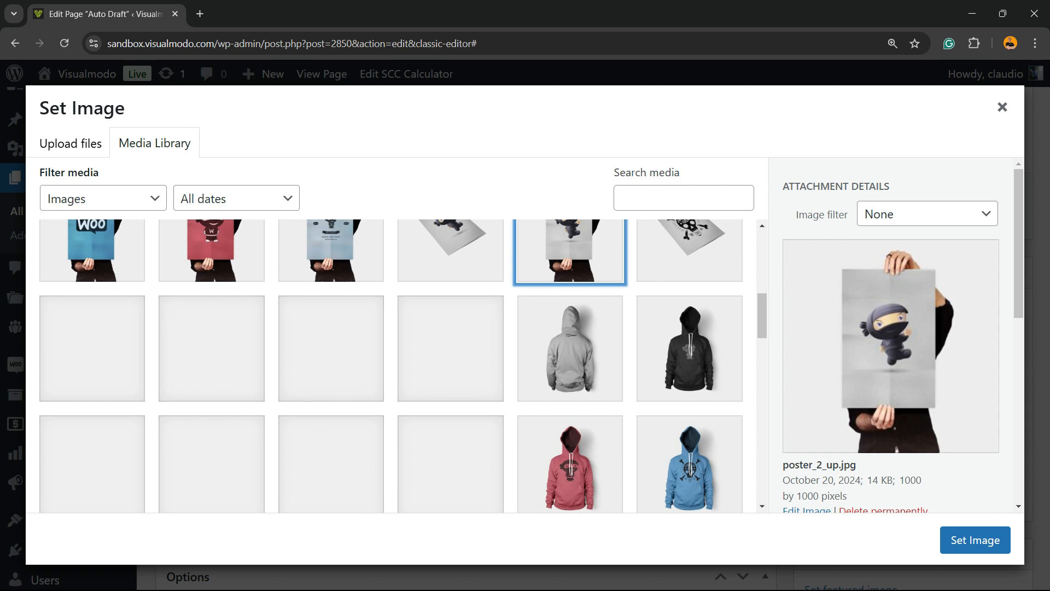
pyautogui.click(974, 540)
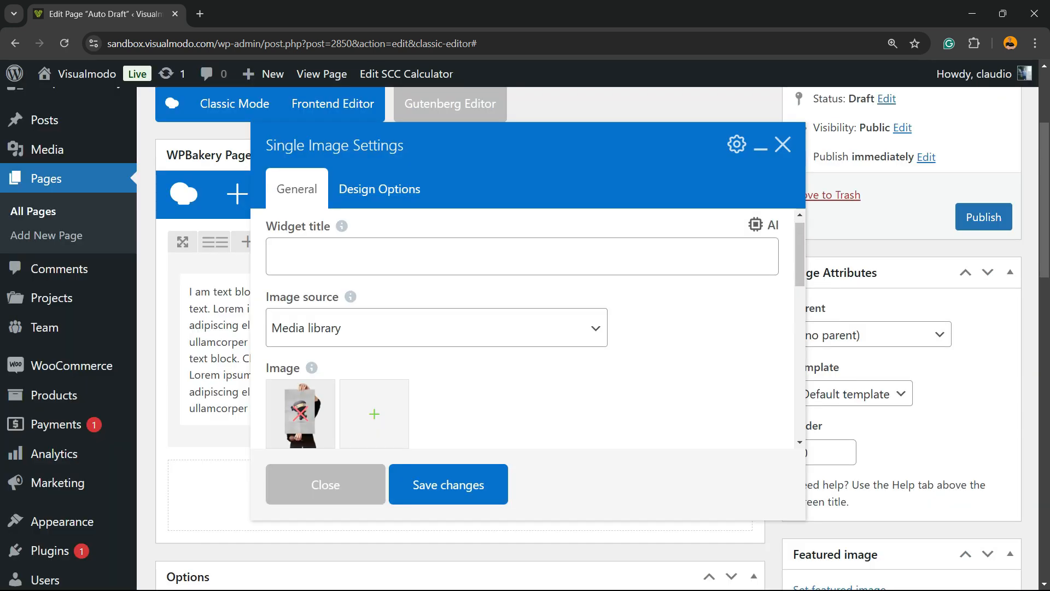
# - Save and preview the draft, then change the Single Image size from thumbnail to full
pyautogui.click(448, 484)
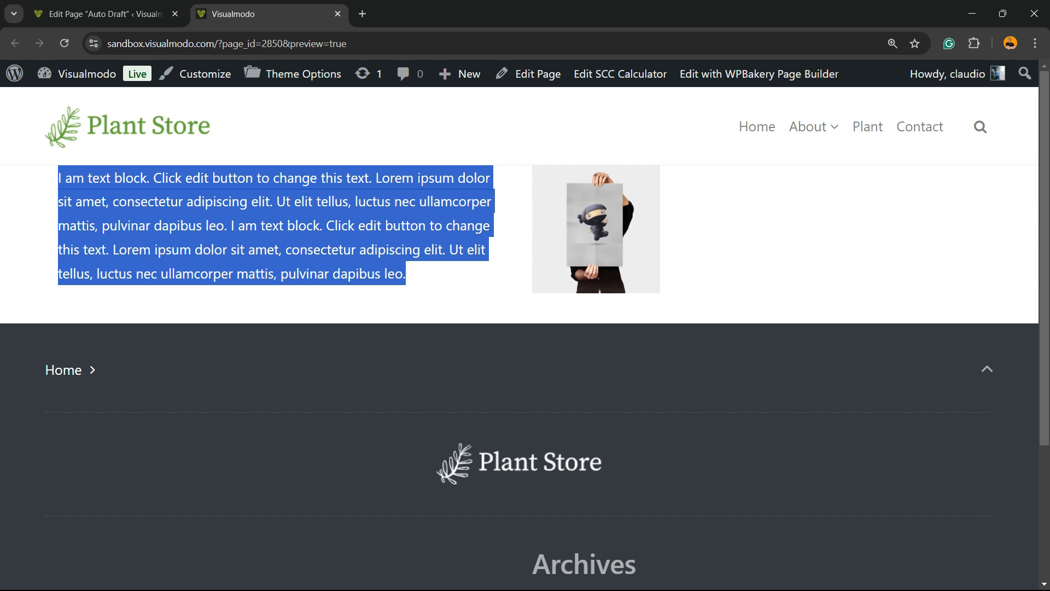
pyautogui.click(100, 15)
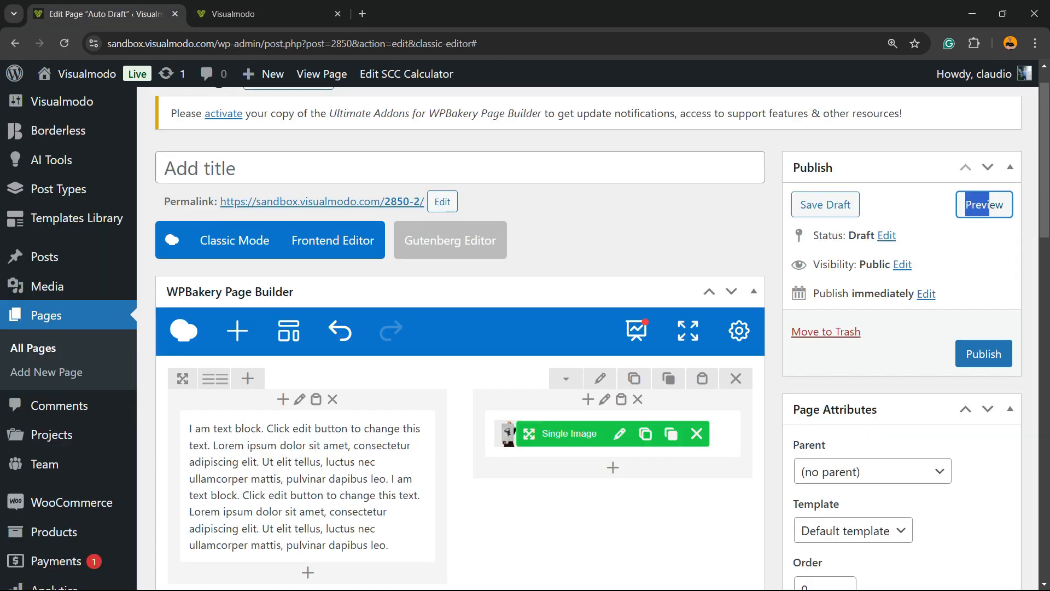
pyautogui.click(618, 433)
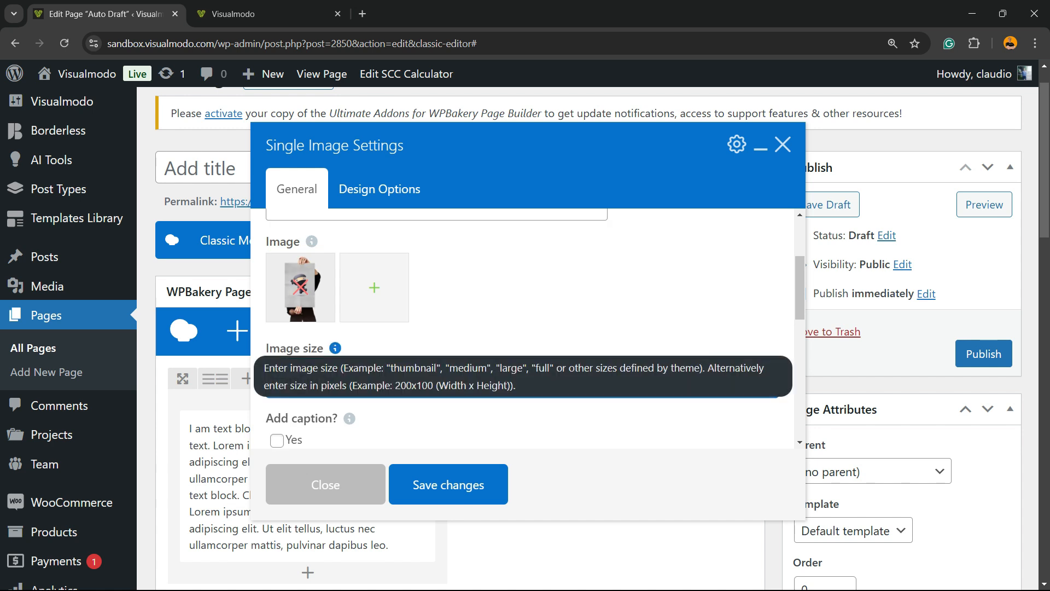
pyautogui.click(521, 378)
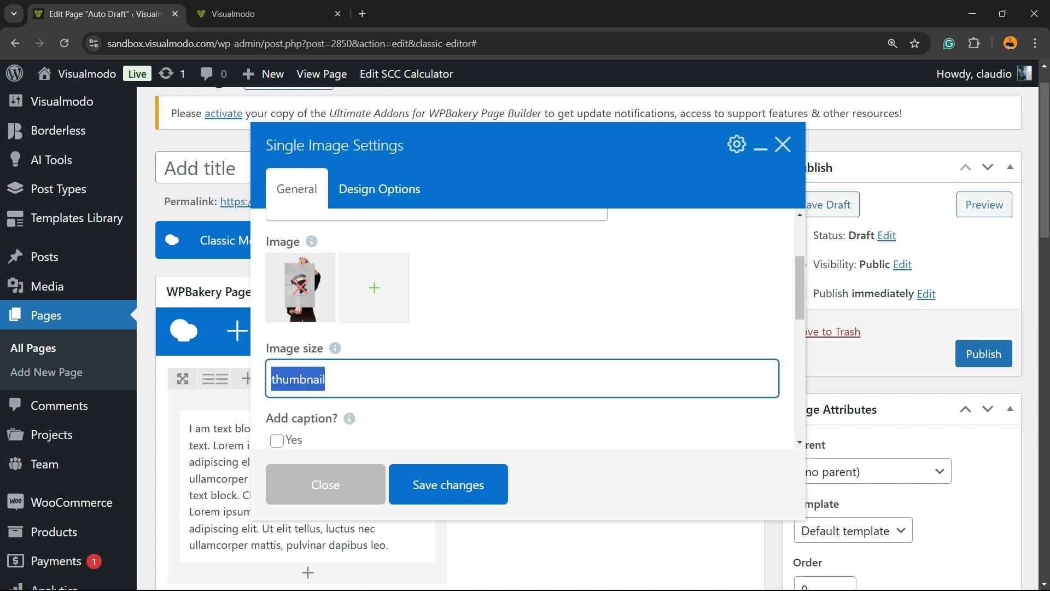
pyautogui.write('fu')
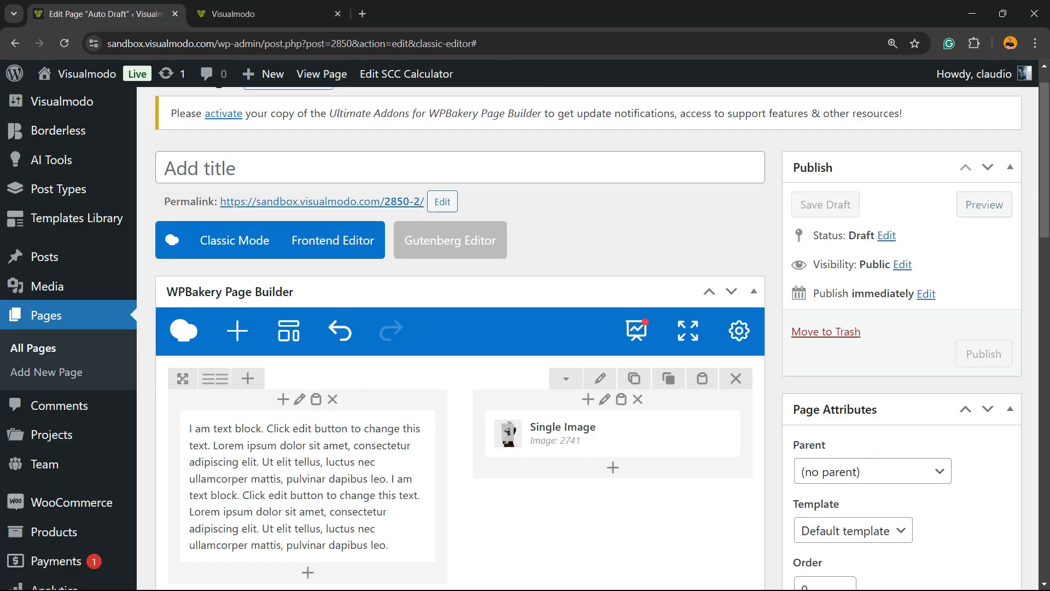
pyautogui.scroll(-3)
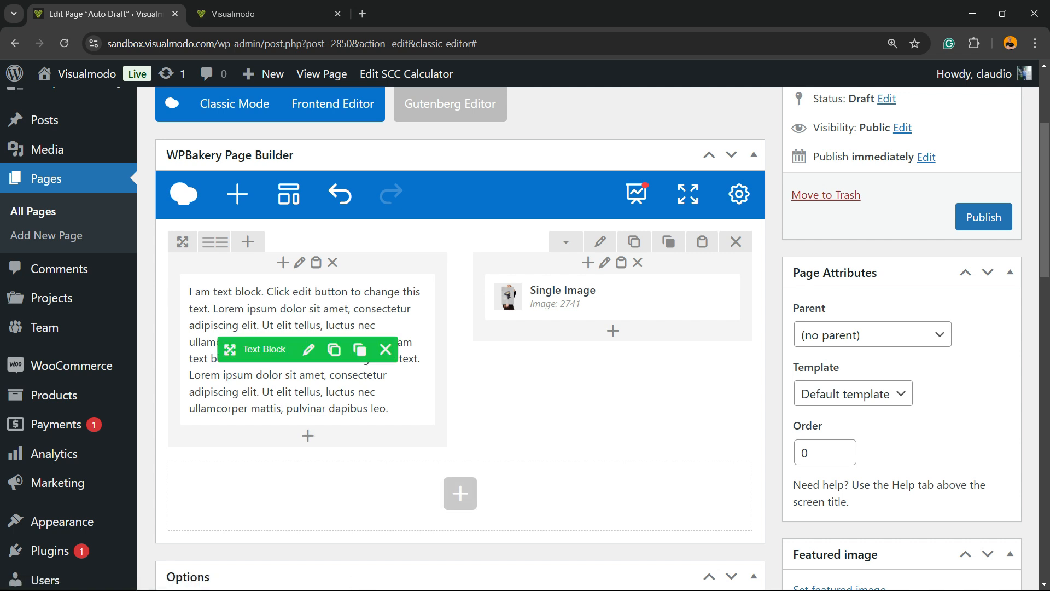
pyautogui.click(261, 13)
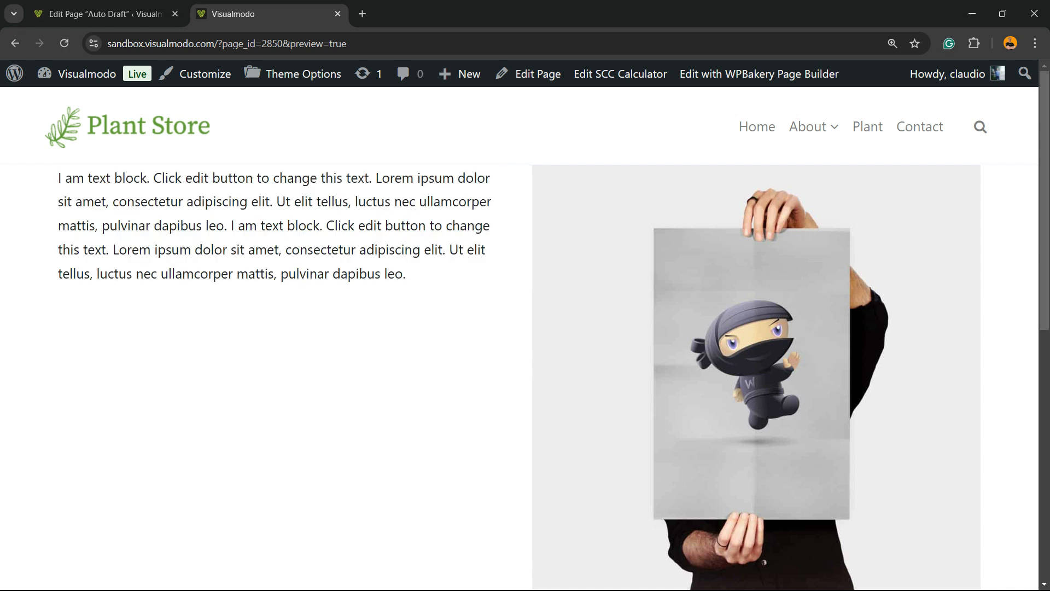
pyautogui.moveTo(59, 177); pyautogui.dragTo(405, 275)
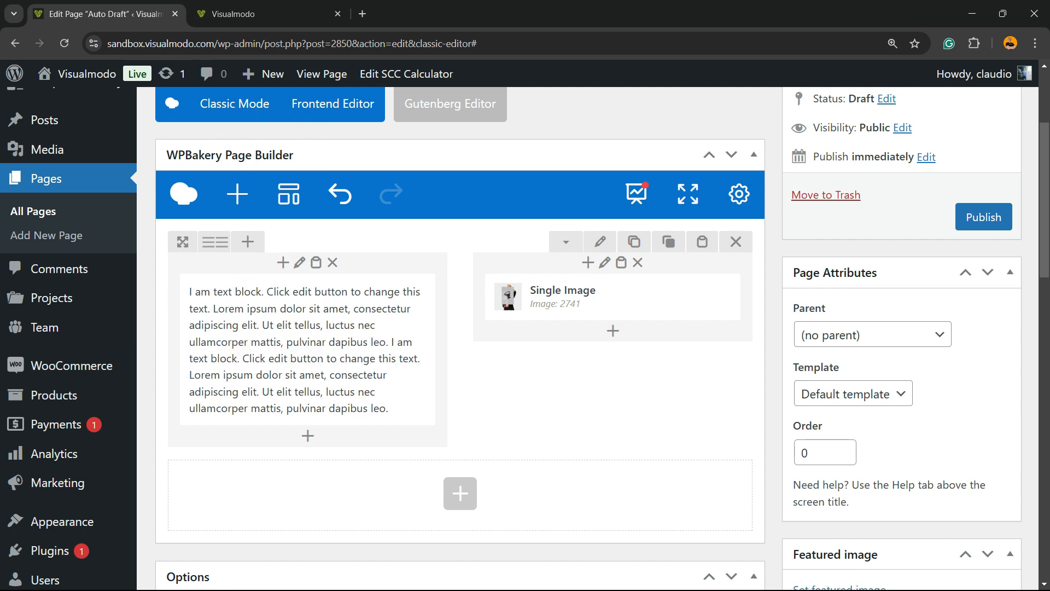
# - Search the Add Element list for 'hea' to add a Custom Heading
pyautogui.click(460, 493)
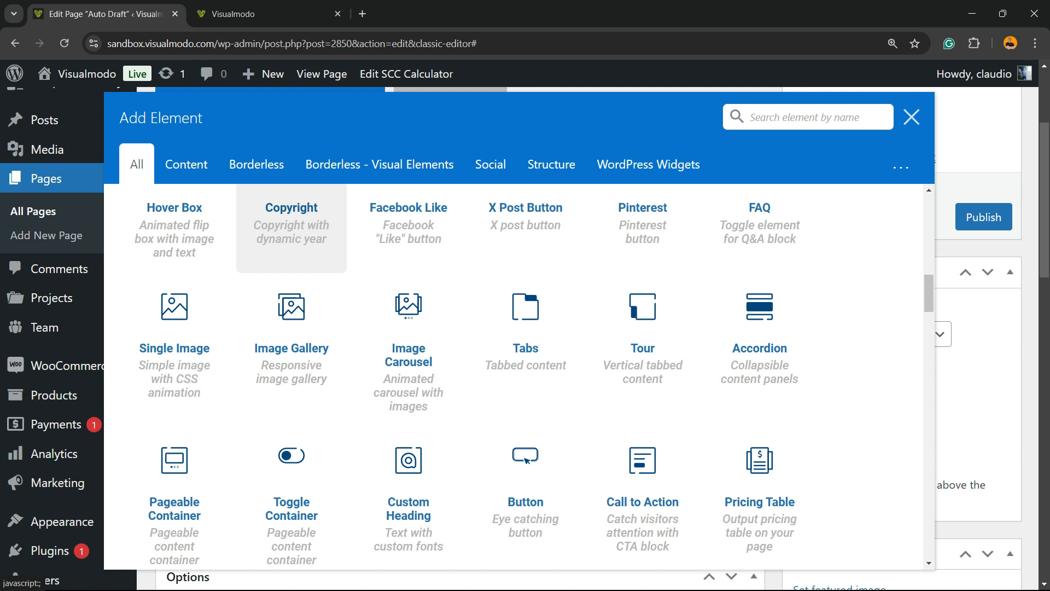
pyautogui.scroll(-3)
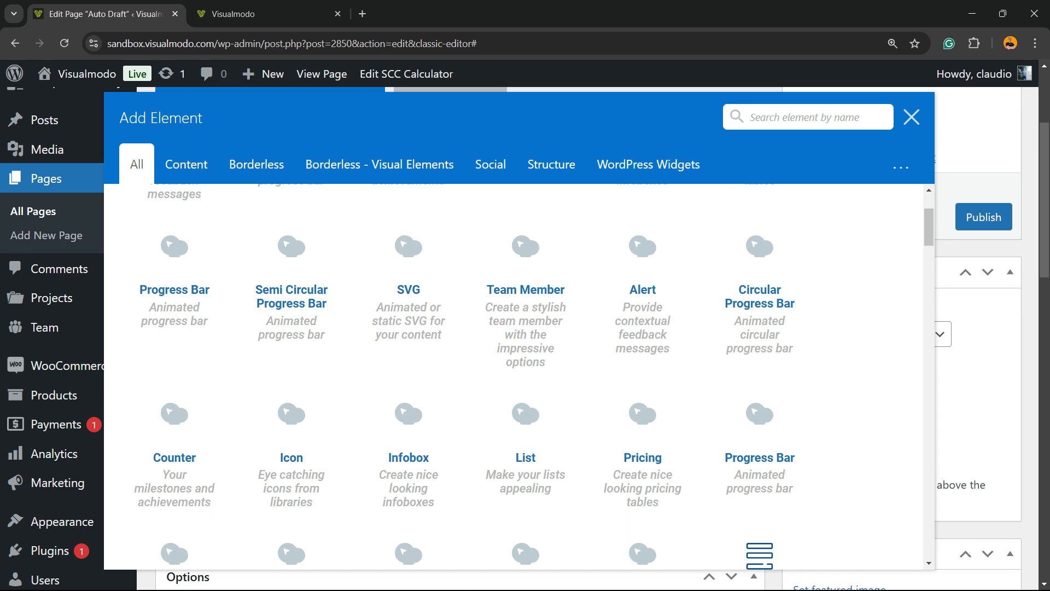
pyautogui.click(808, 117)
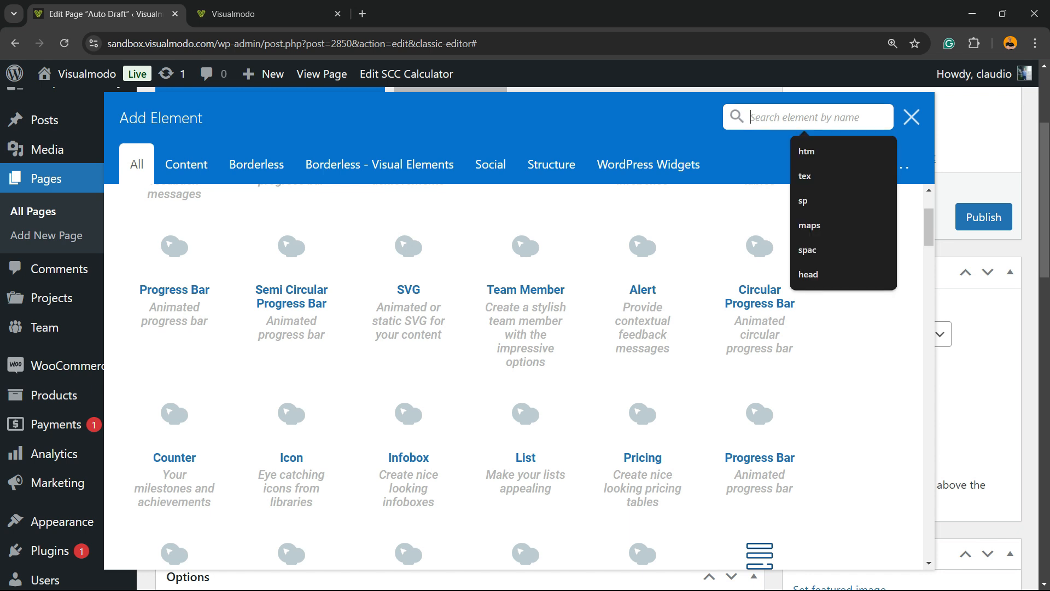
pyautogui.write('hea')
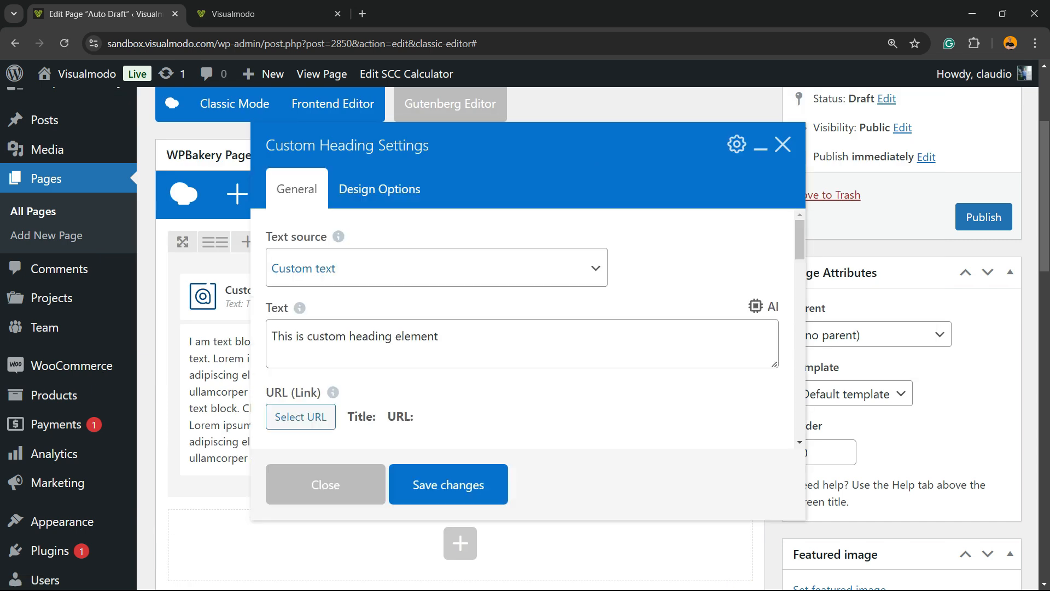
pyautogui.tripleClick(354, 336)
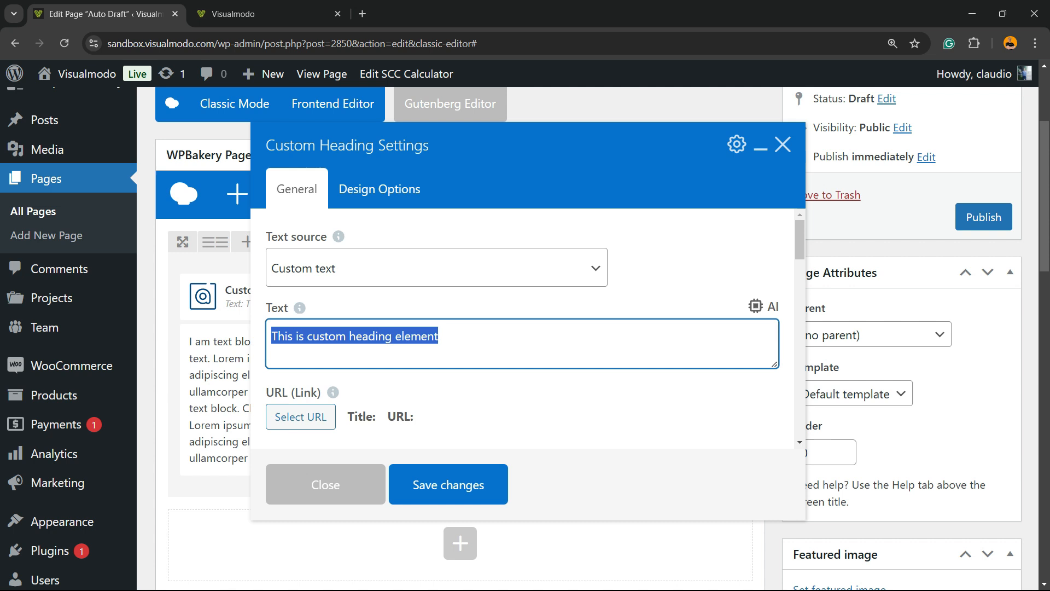
pyautogui.click(367, 335)
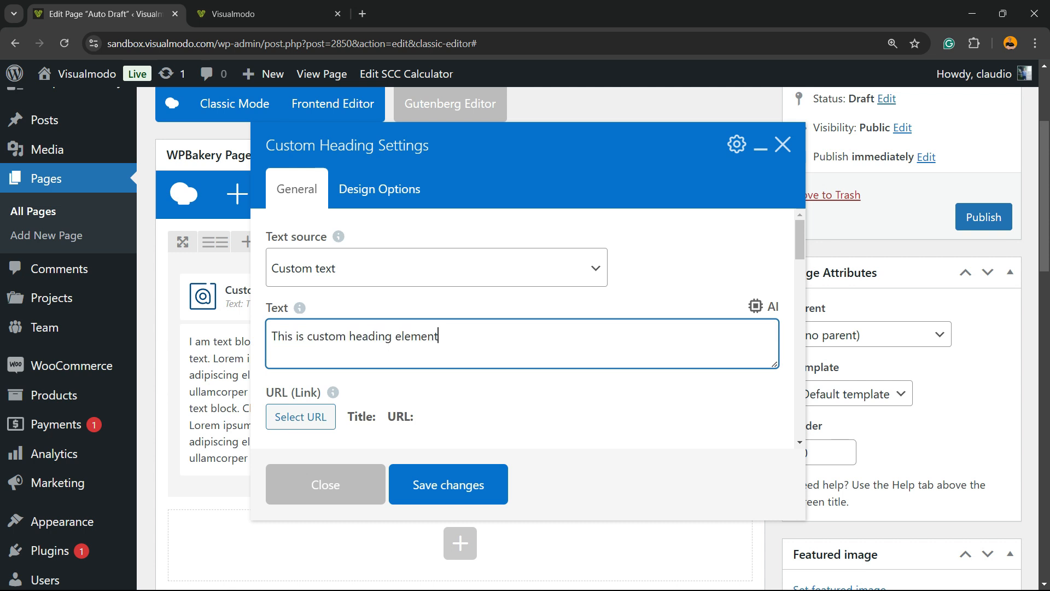
pyautogui.scroll(-3)
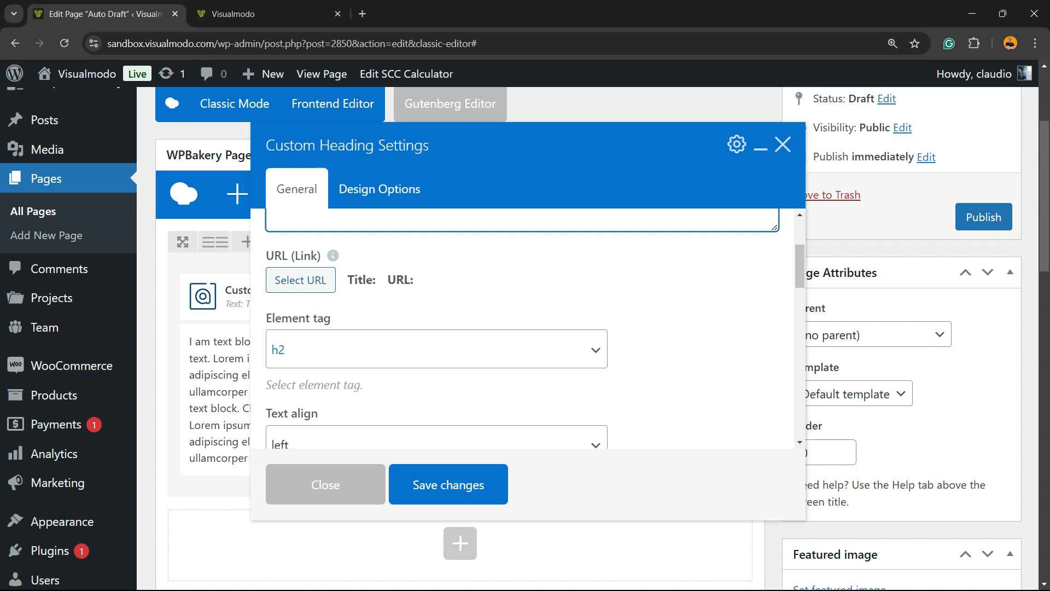
pyautogui.click(436, 348)
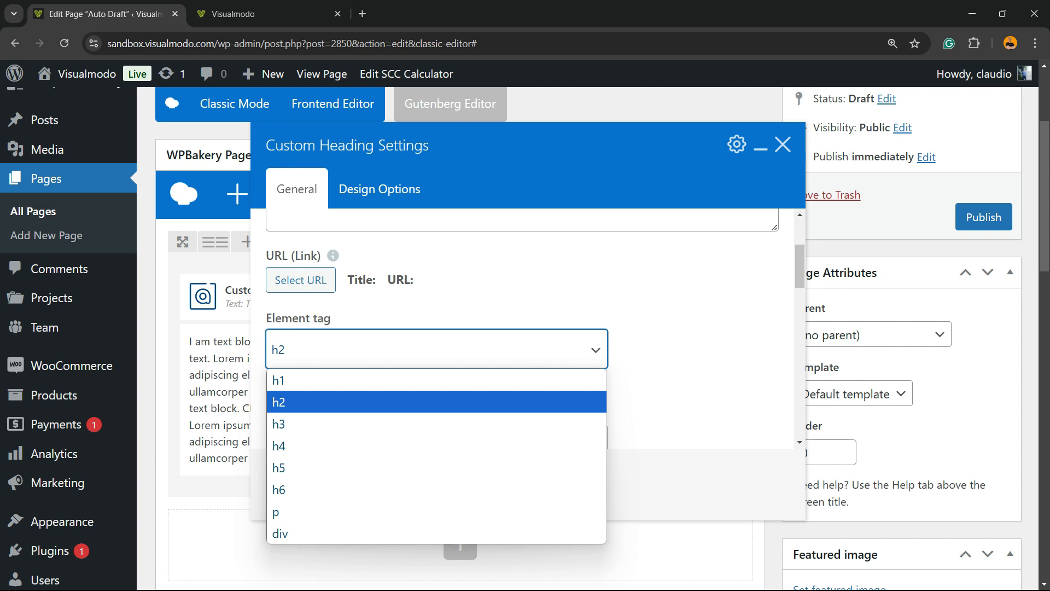
pyautogui.click(277, 401)
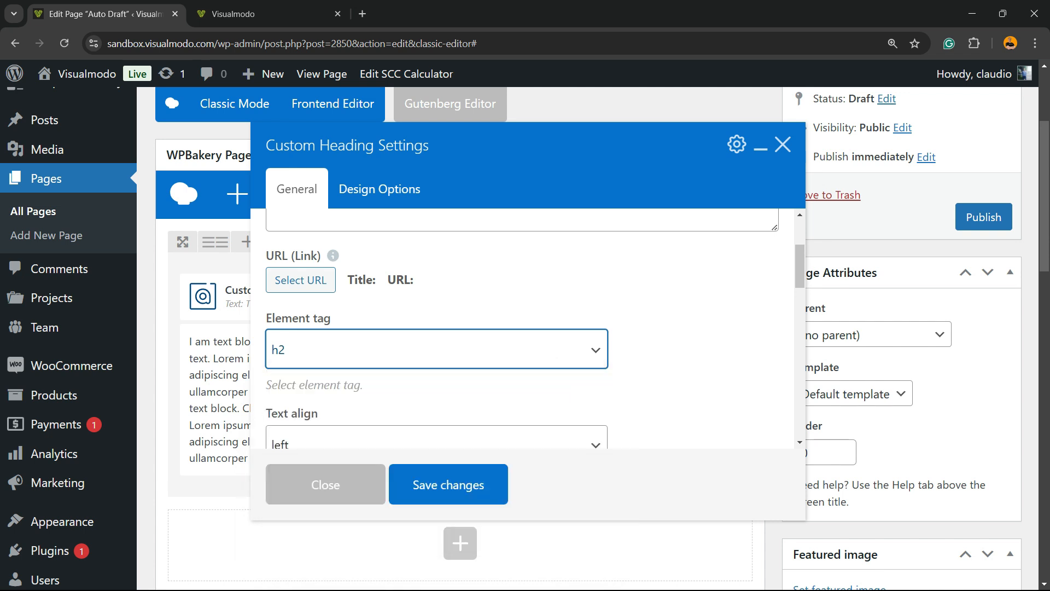
pyautogui.scroll(-3)
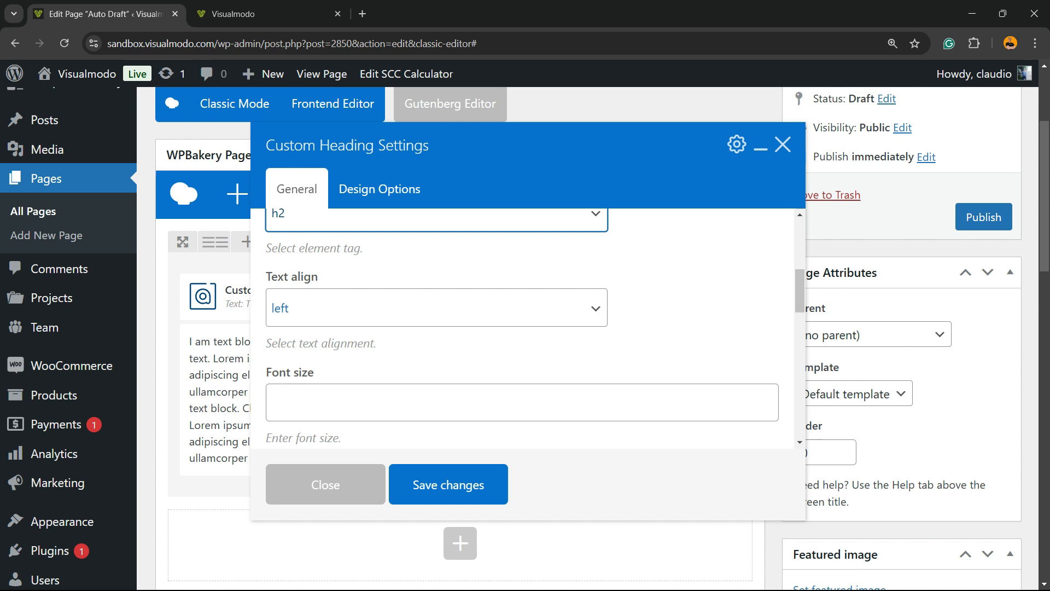
pyautogui.click(436, 308)
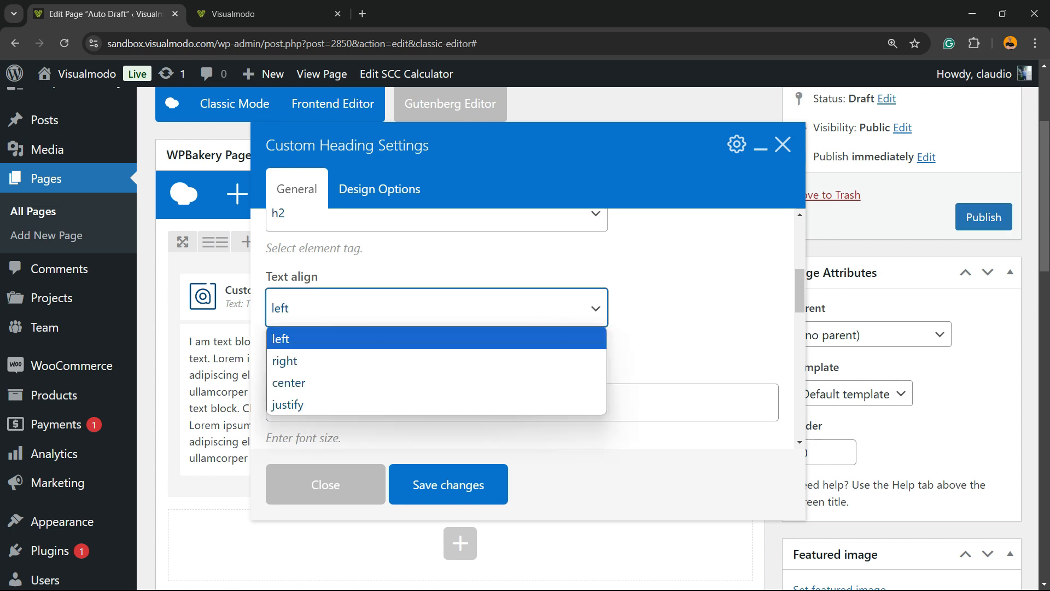
pyautogui.click(279, 337)
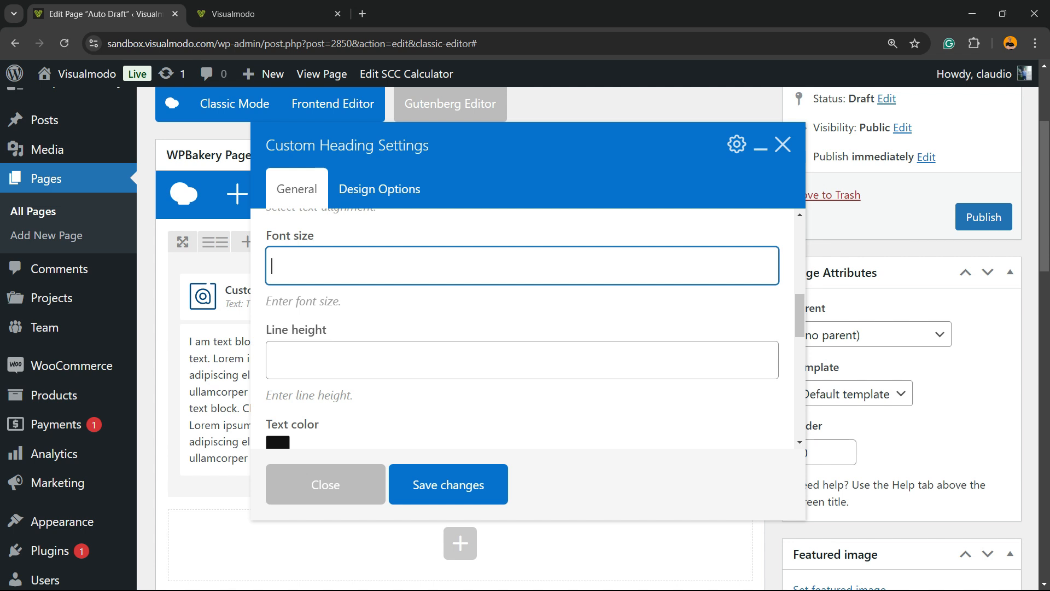
pyautogui.scroll(-3)
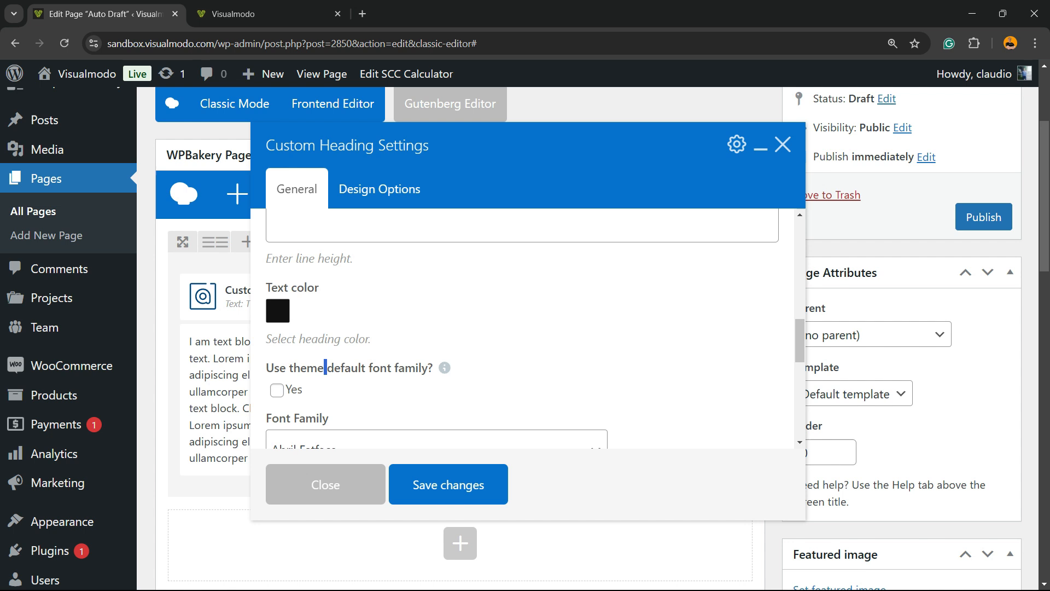
pyautogui.click(277, 390)
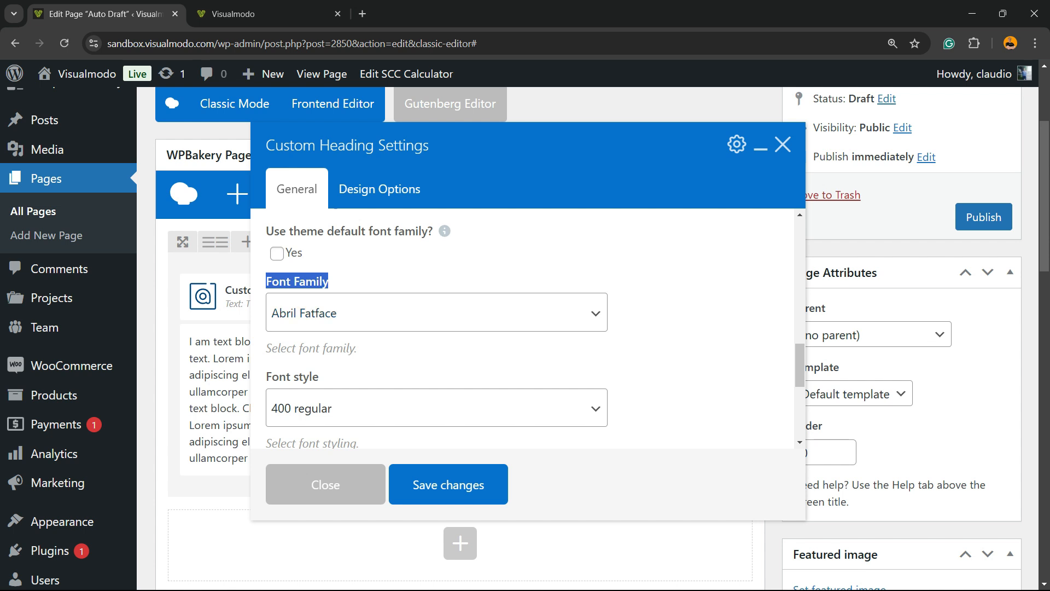
pyautogui.click(436, 312)
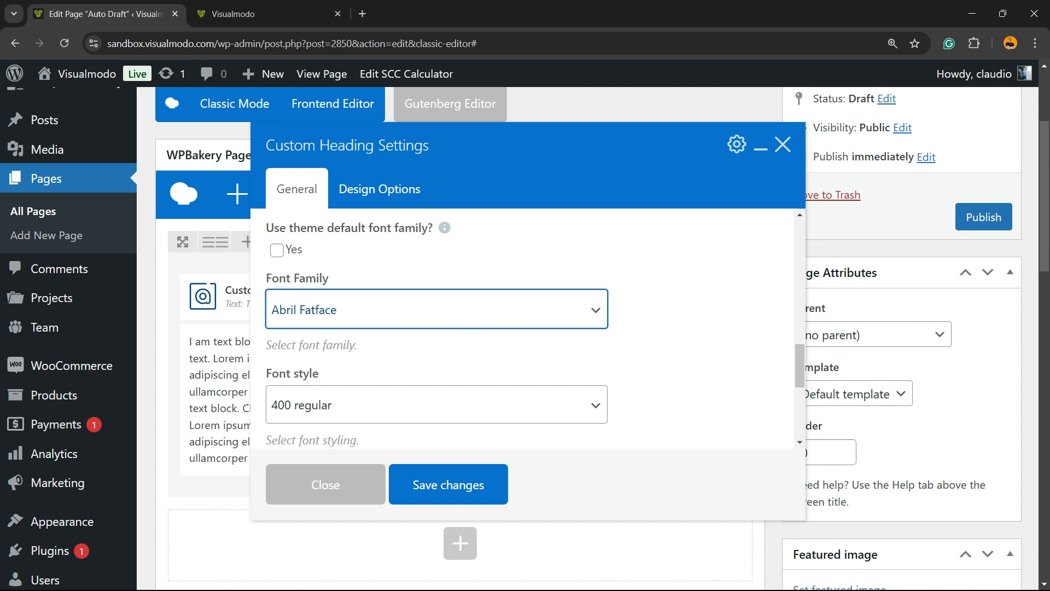
pyautogui.click(436, 271)
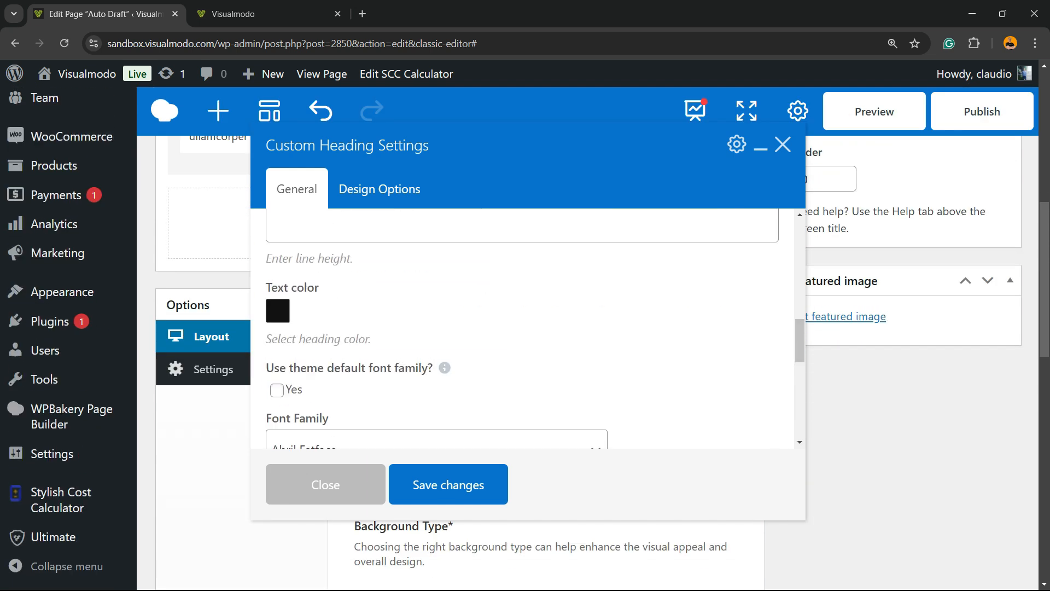
# - Save the heading, set the row's top padding to 30, and preview the page
pyautogui.click(325, 484)
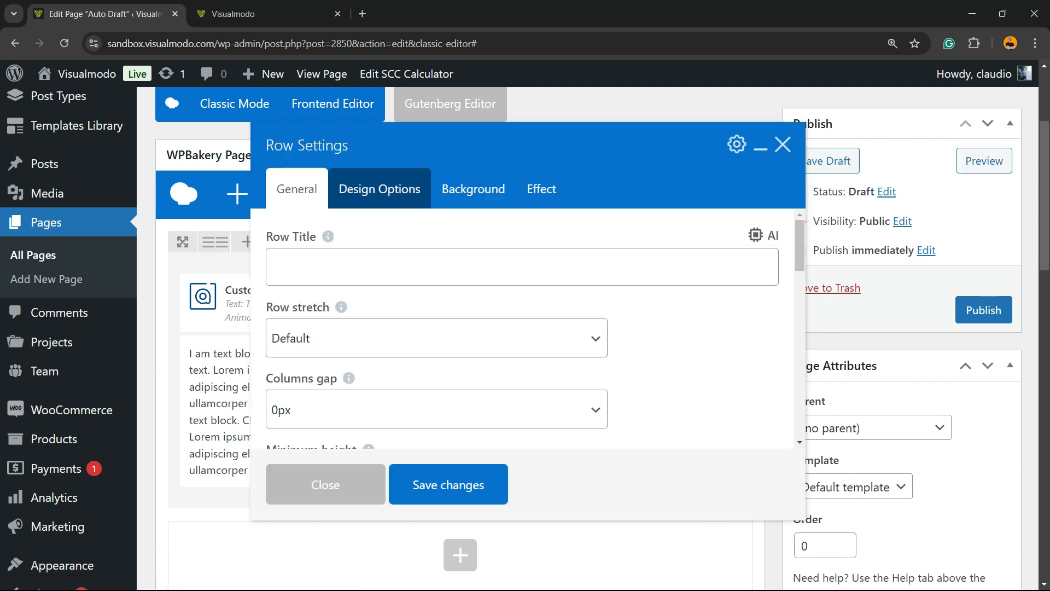
pyautogui.click(379, 189)
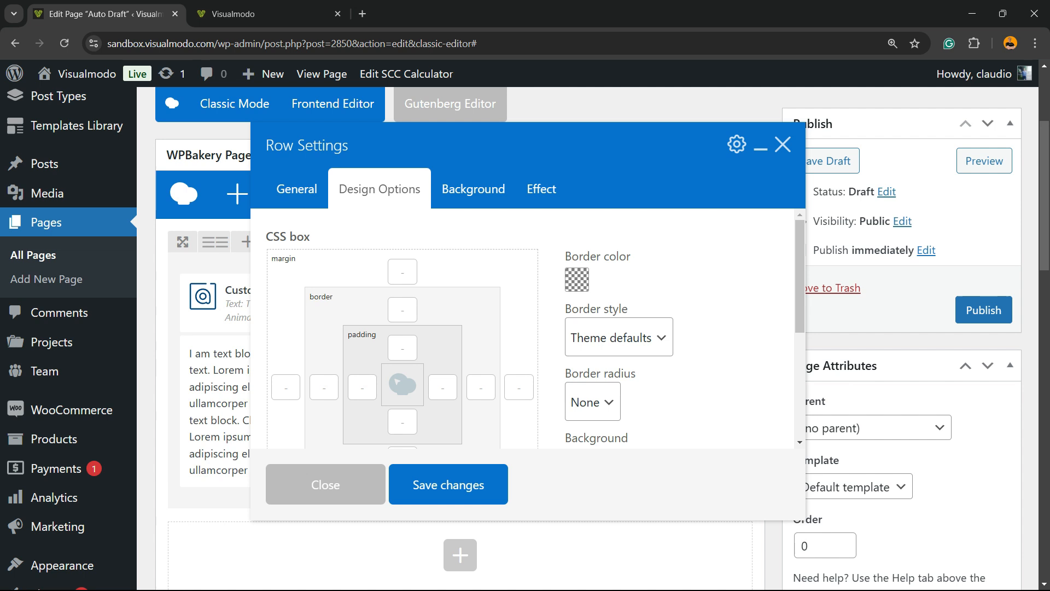
pyautogui.click(402, 347)
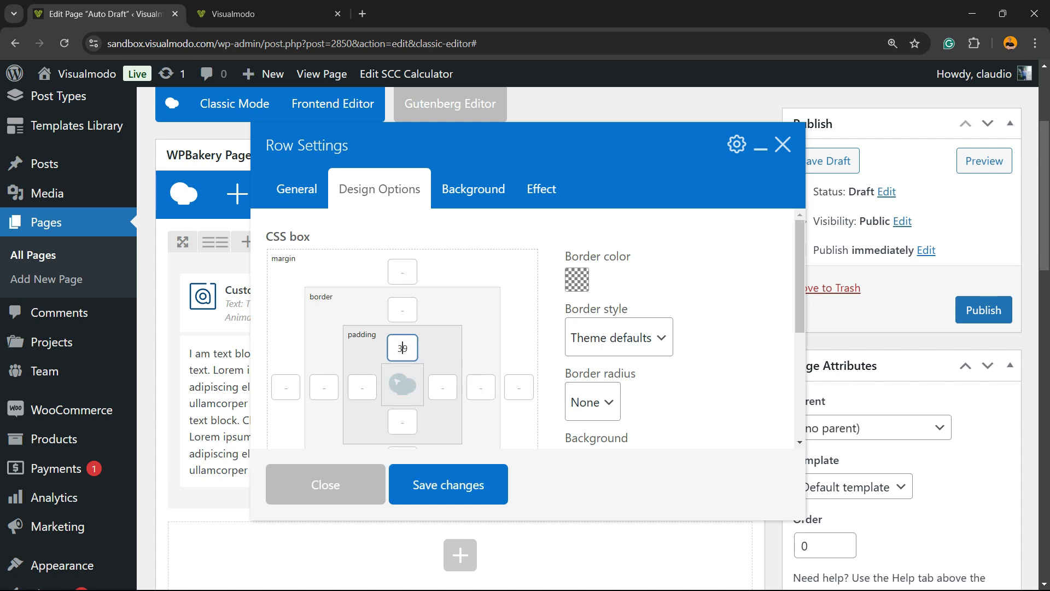
pyautogui.write('30')
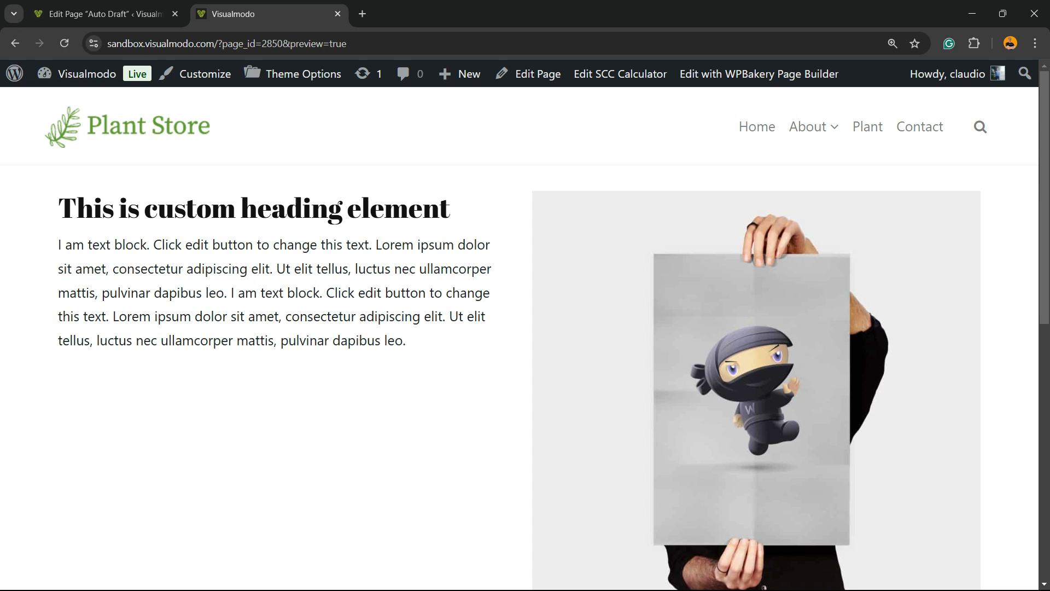
pyautogui.click(536, 74)
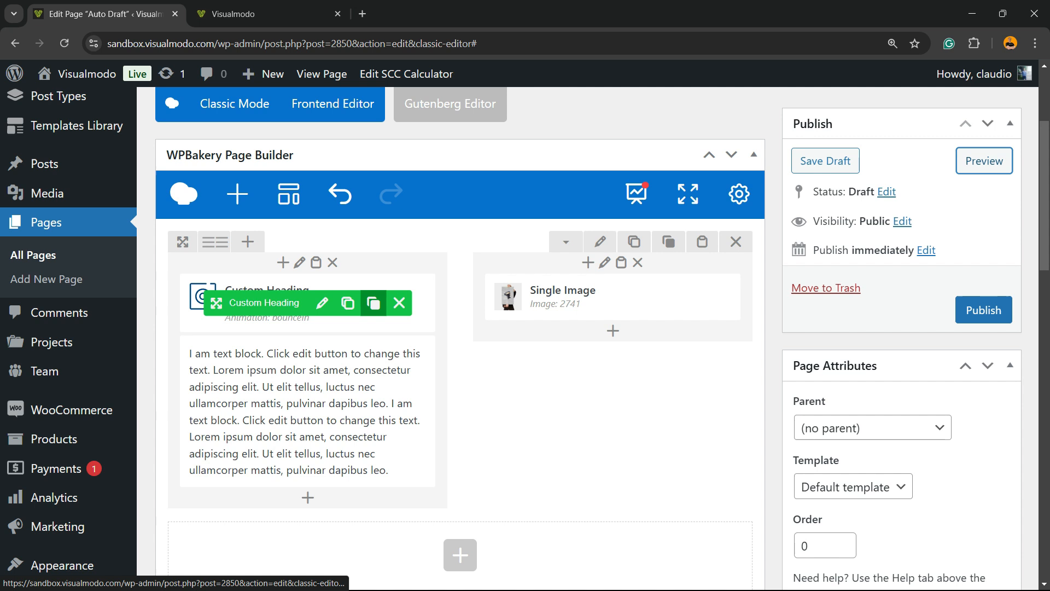
# - Clone the heading and text block, publish the page, and edit a heading
pyautogui.click(347, 303)
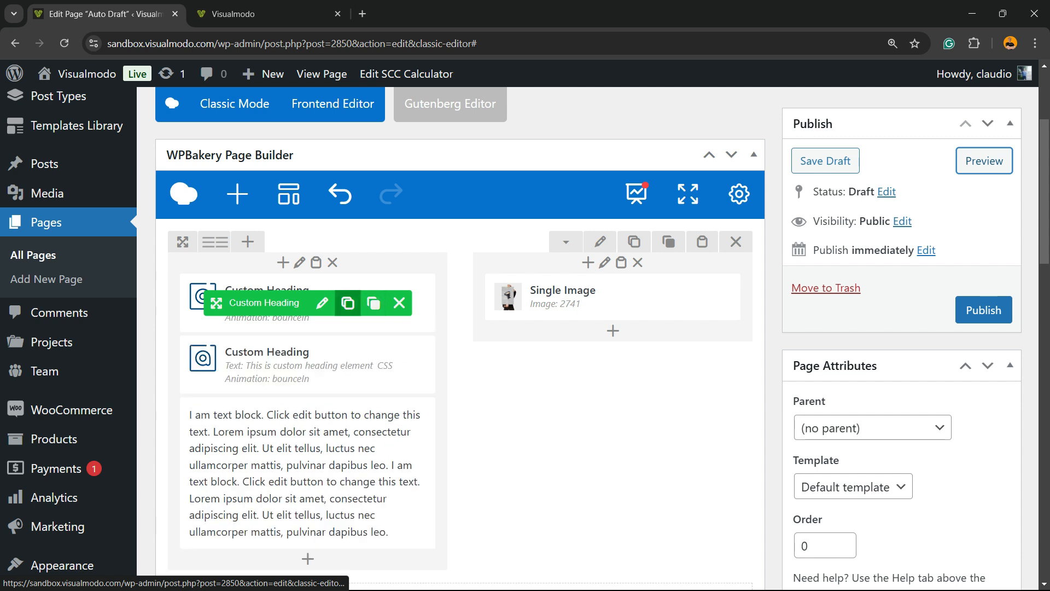
pyautogui.scroll(-3)
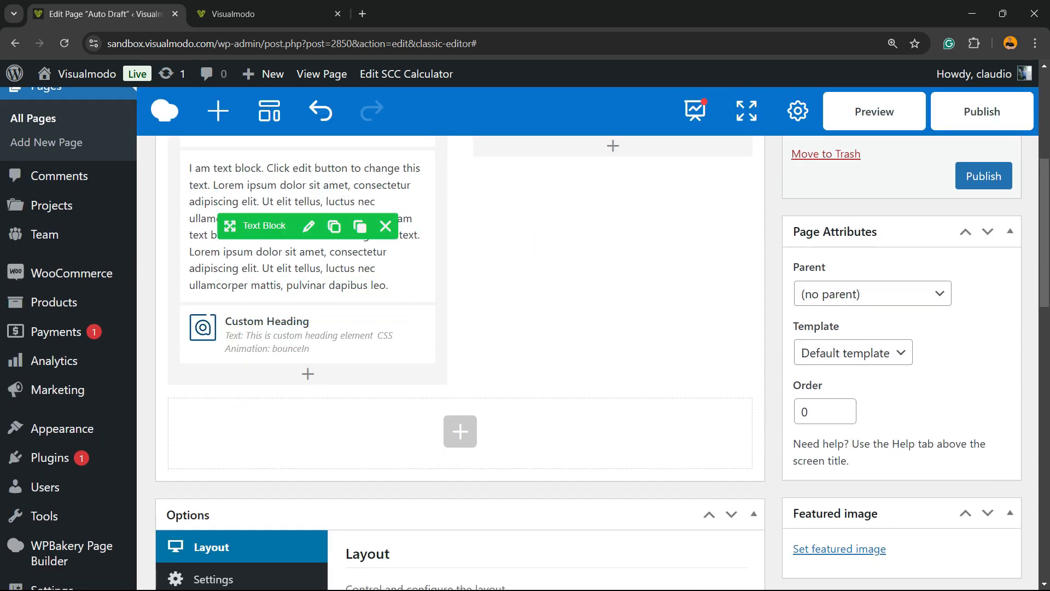
pyautogui.scroll(-3)
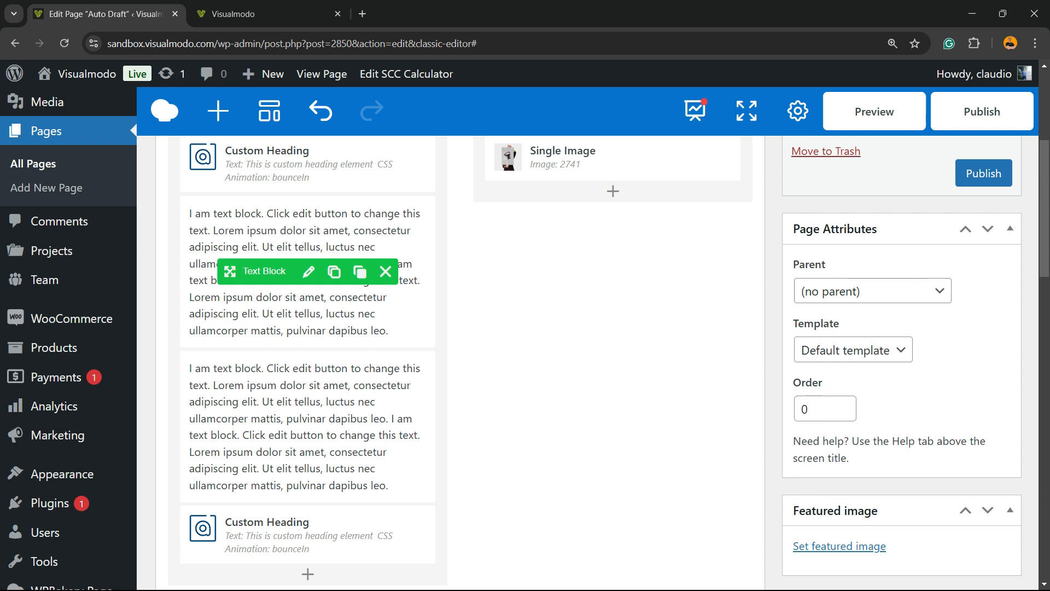
pyautogui.scroll(-3)
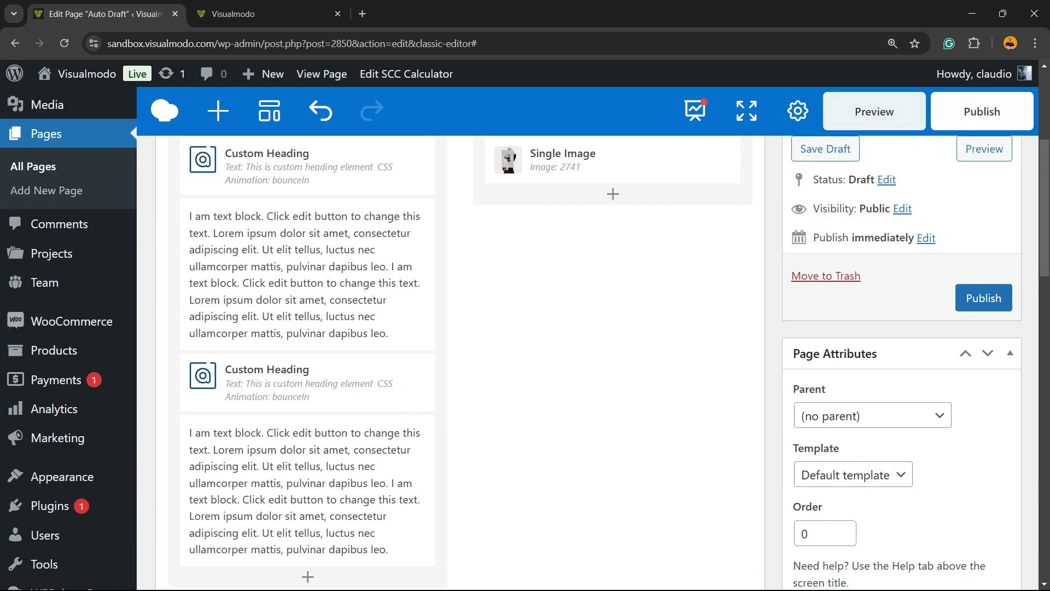
pyautogui.click(984, 297)
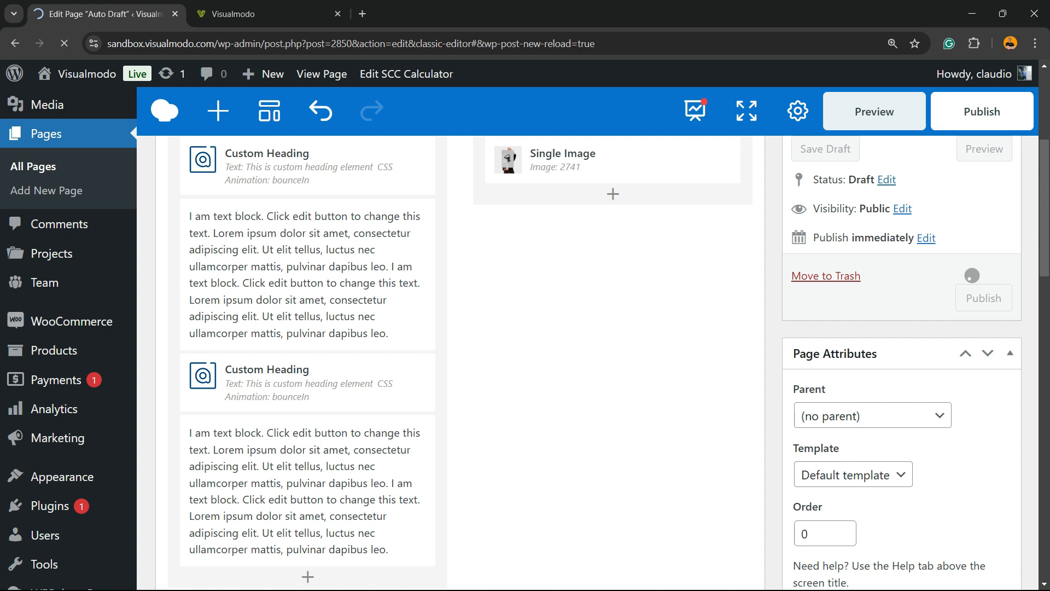
pyautogui.click(982, 111)
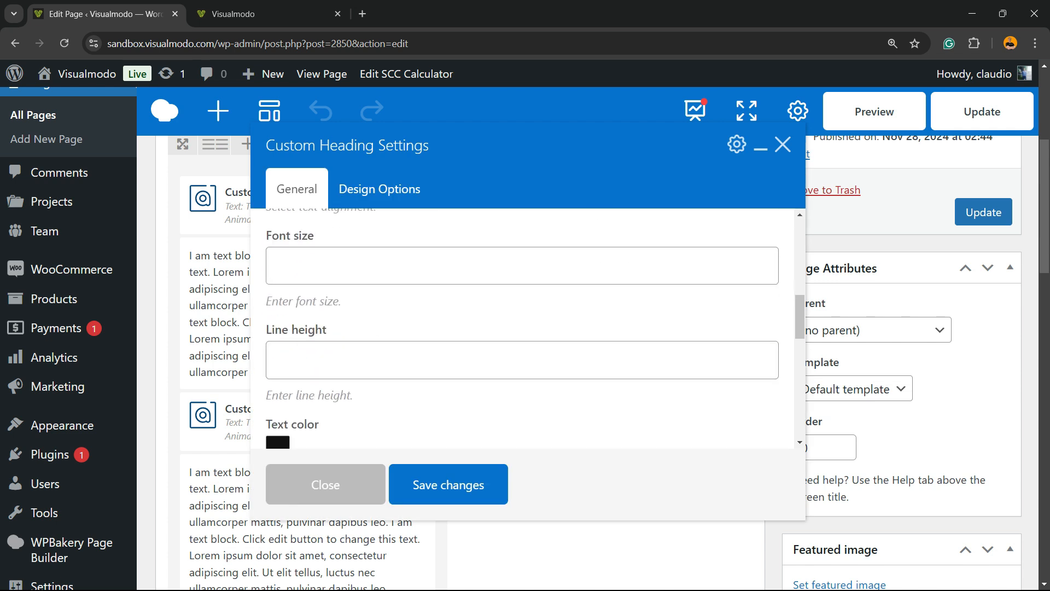
# - Pick a new heading text colour in the color picker and save the settings
pyautogui.scroll(-3)
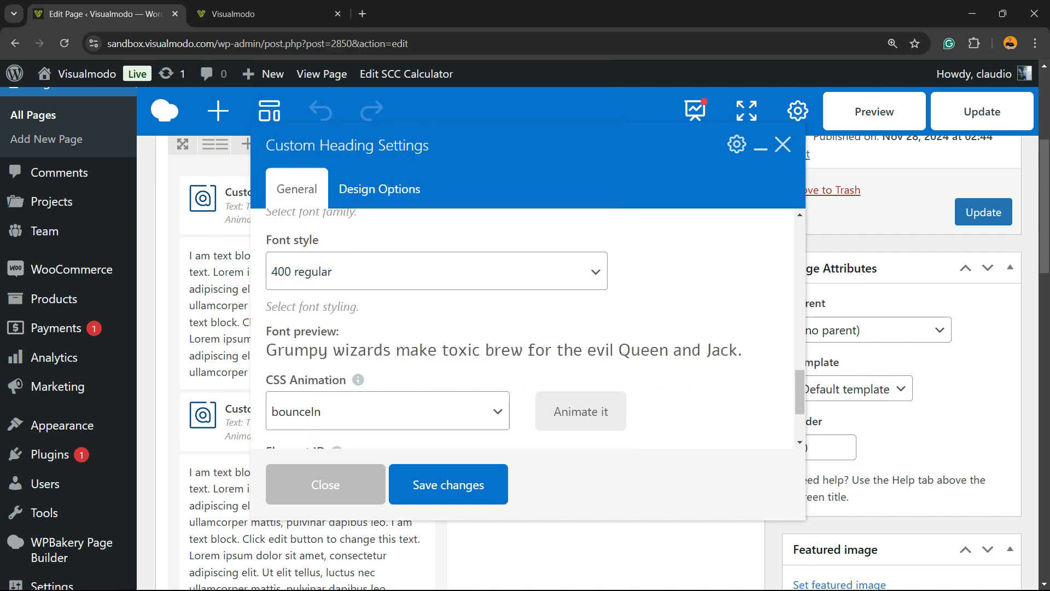
pyautogui.scroll(-3)
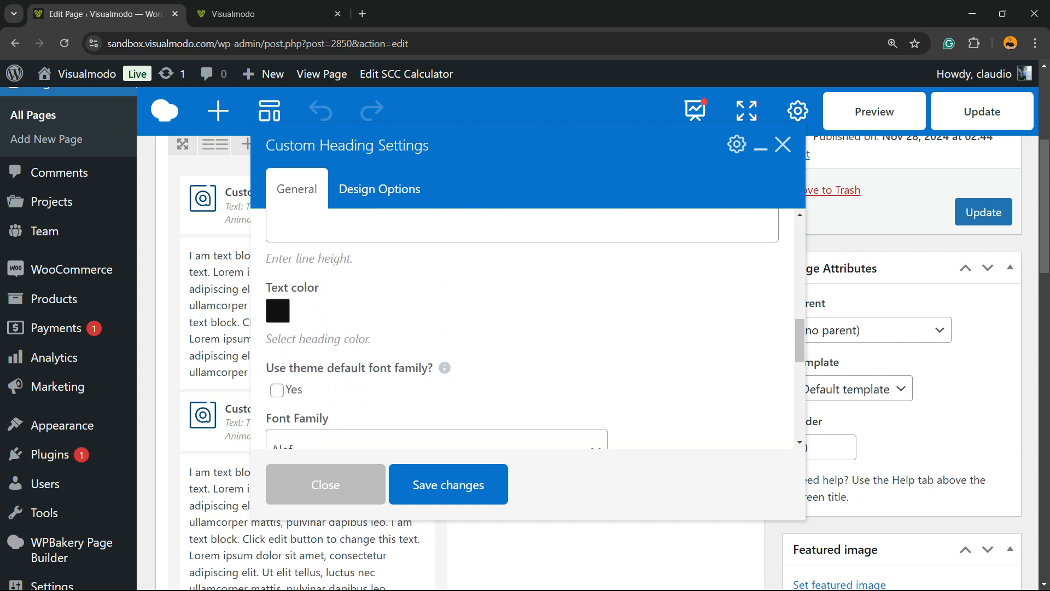
pyautogui.click(277, 310)
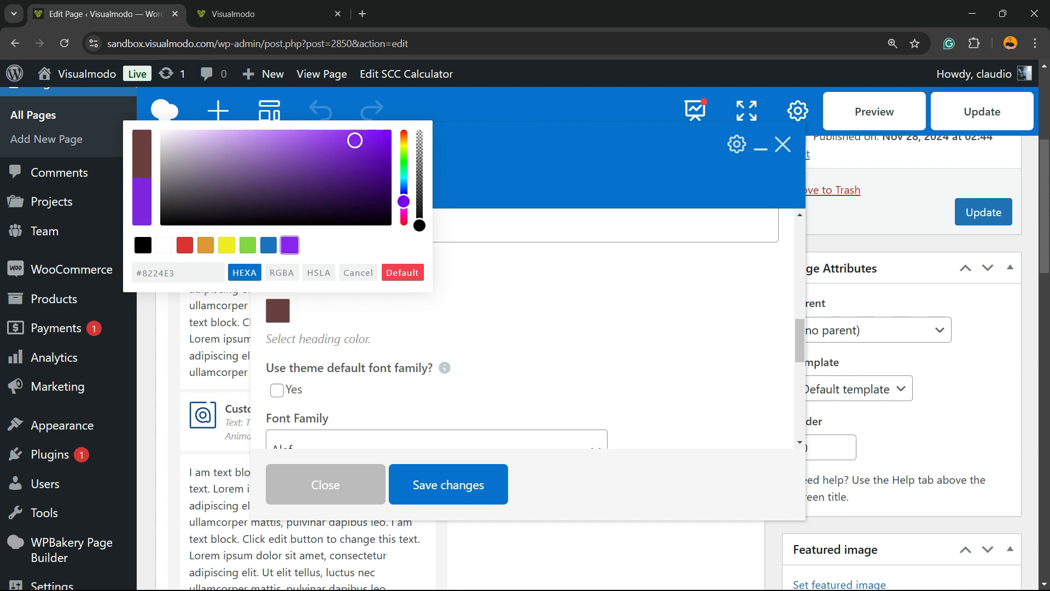
pyautogui.click(325, 484)
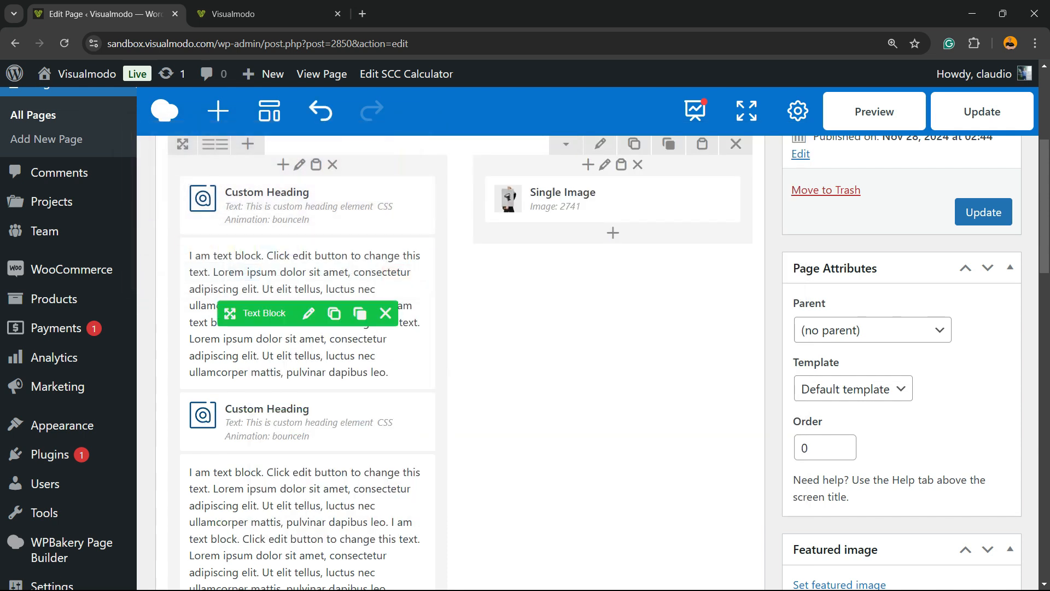
pyautogui.click(874, 111)
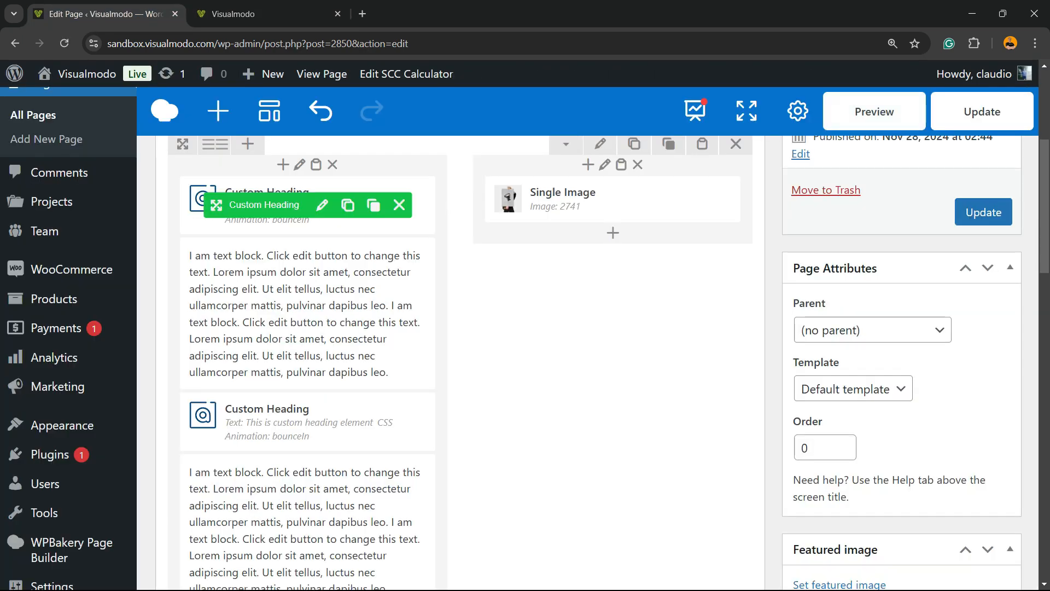
# - View the heading's Design Options spacing and borders, then return to the General tab
pyautogui.click(321, 205)
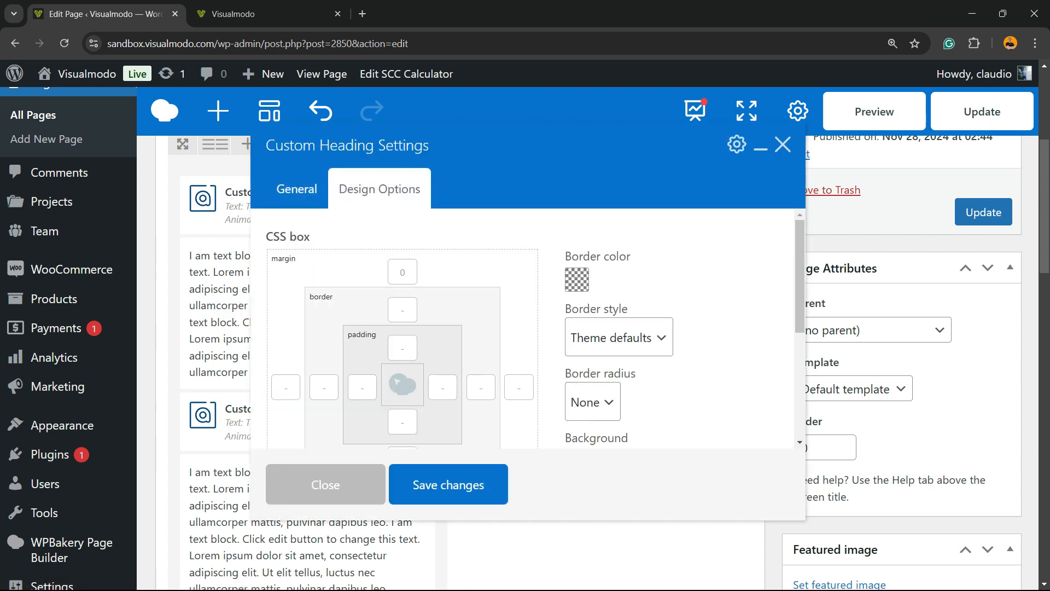
pyautogui.scroll(-3)
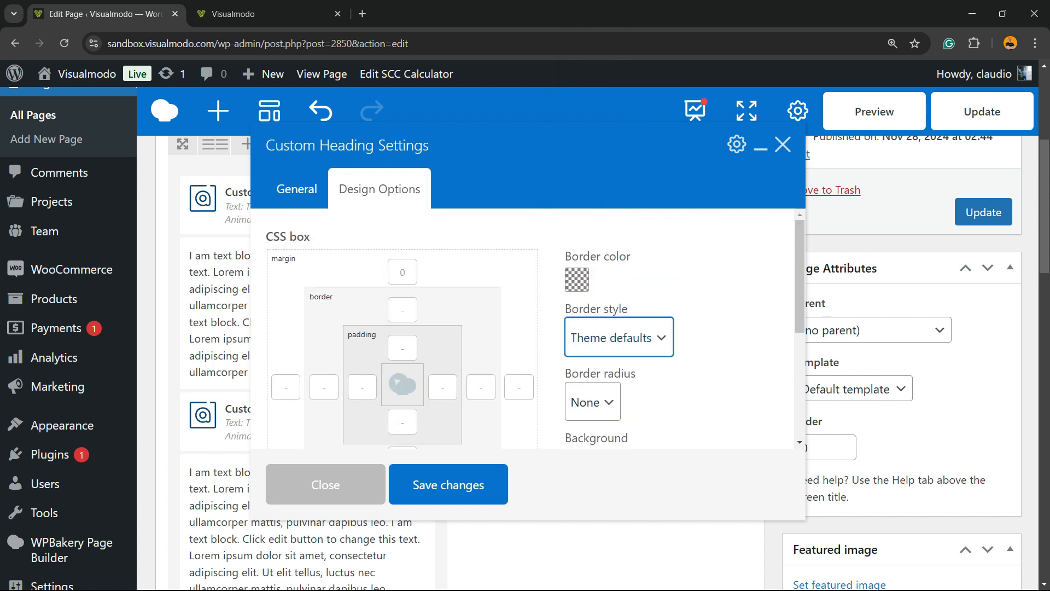
pyautogui.scroll(-3)
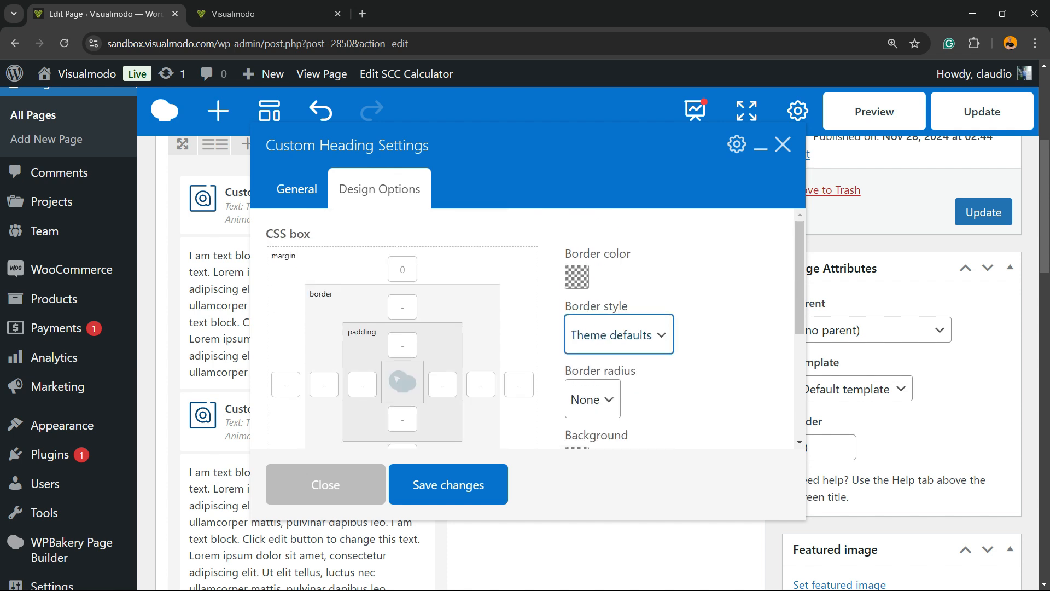
pyautogui.scroll(-3)
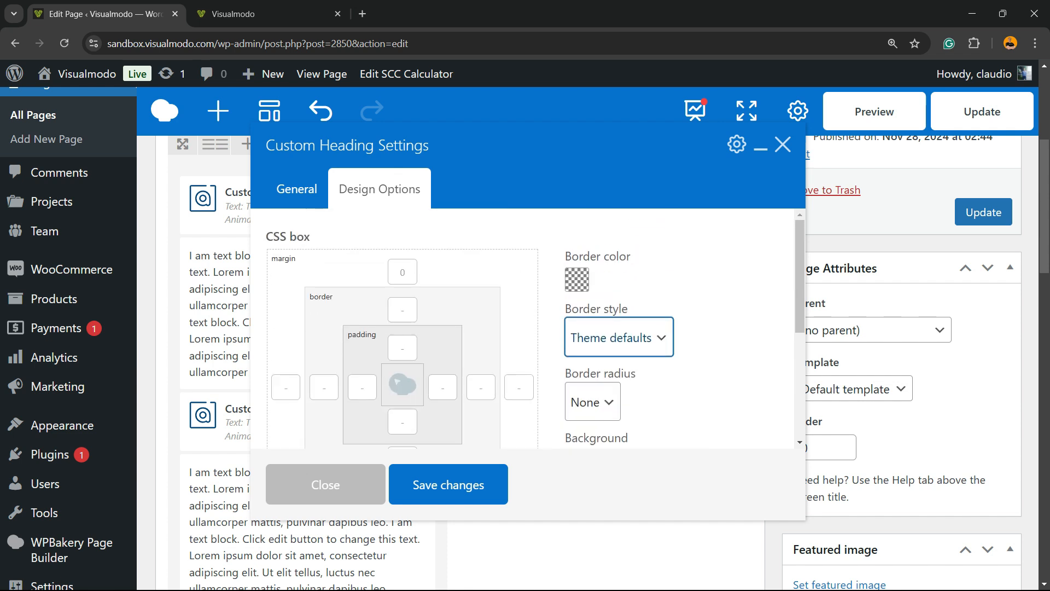
pyautogui.click(296, 189)
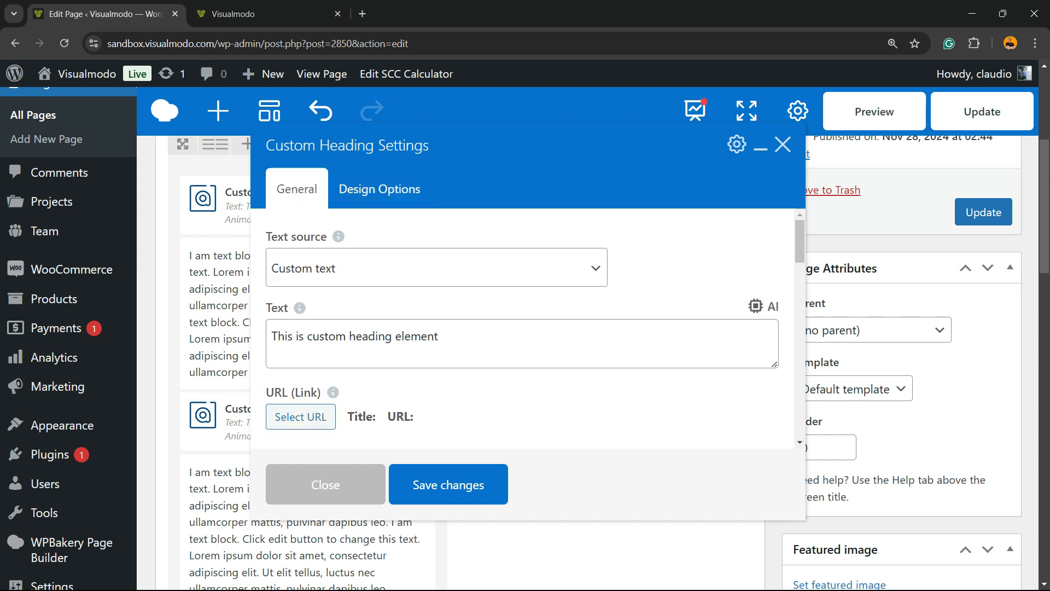
# - Link the heading to the page preview URL via Select URL and Set Link
pyautogui.click(300, 417)
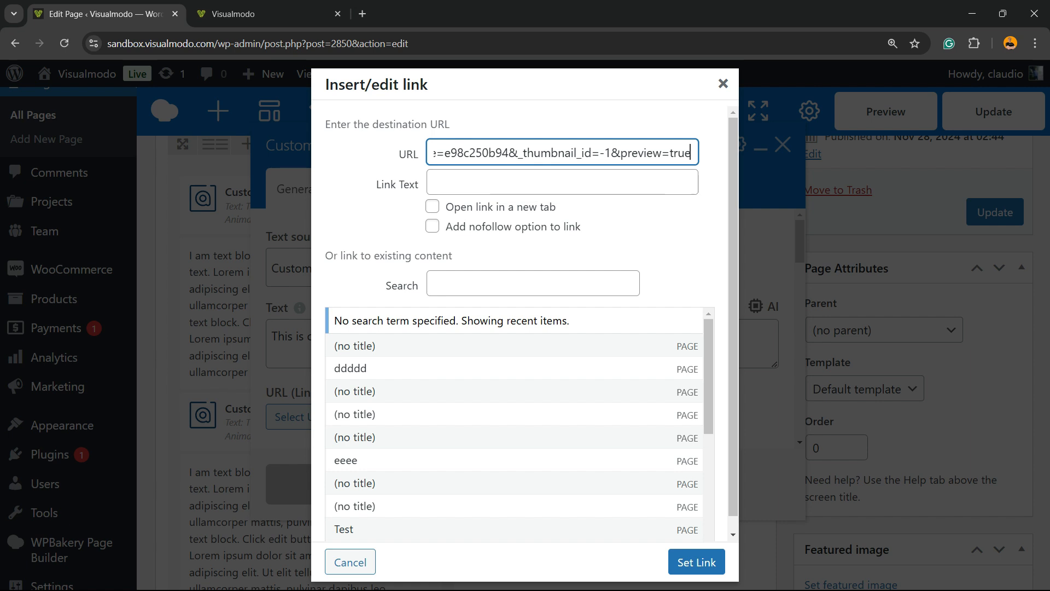
pyautogui.click(695, 561)
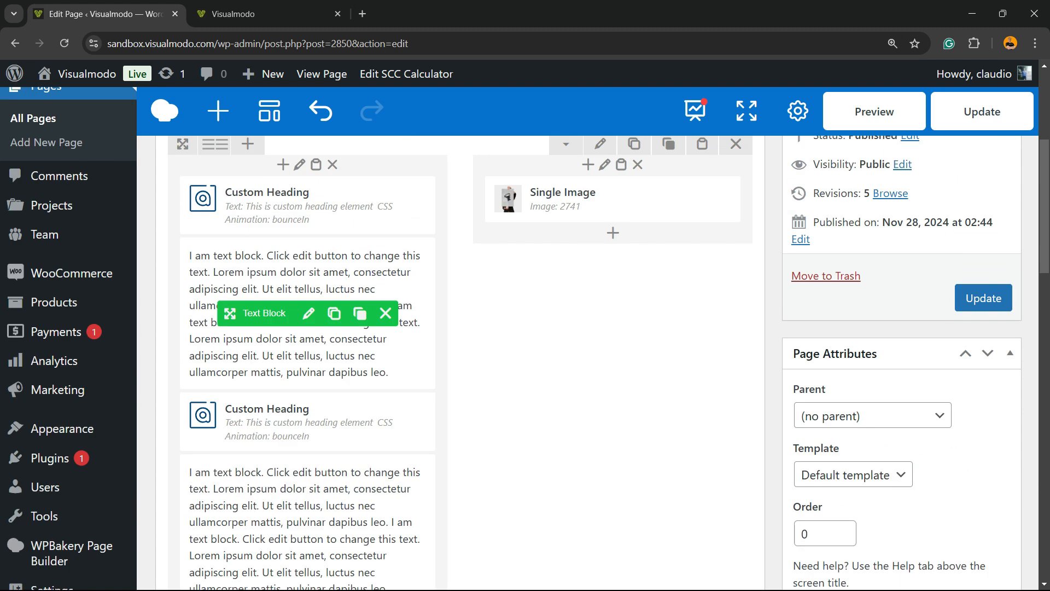
pyautogui.moveTo(266, 192)
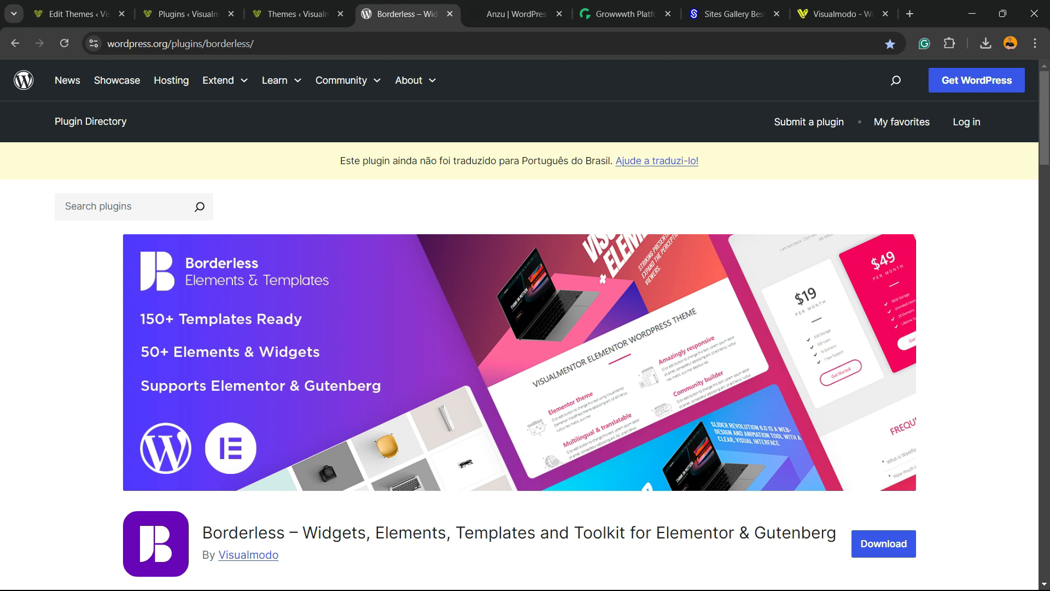
# - View Visualmodo's Anzu theme page on WordPress.org, then switch to the Growwwth site
pyautogui.click(516, 13)
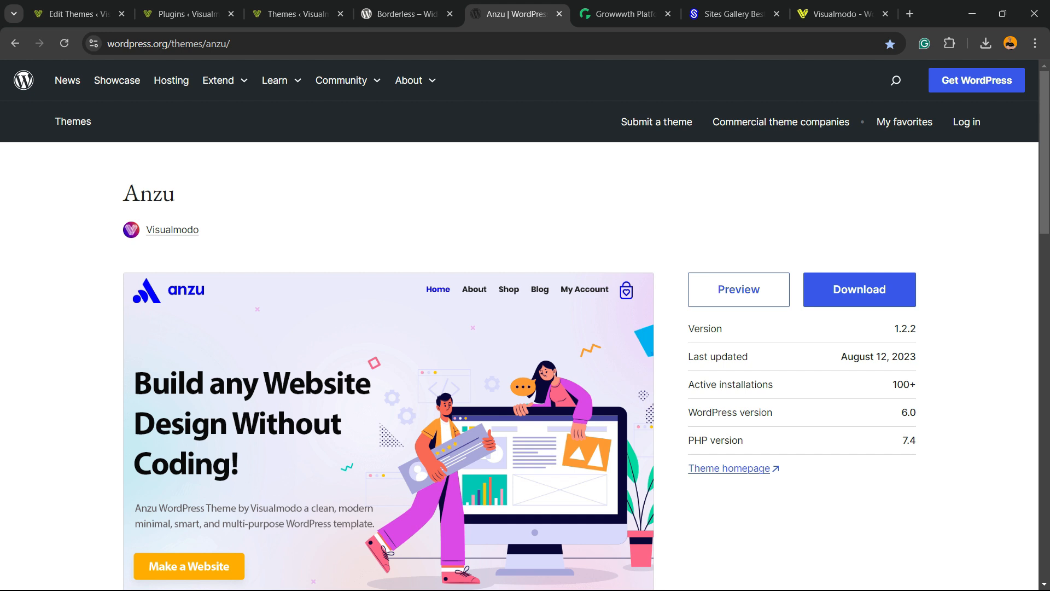
pyautogui.click(623, 13)
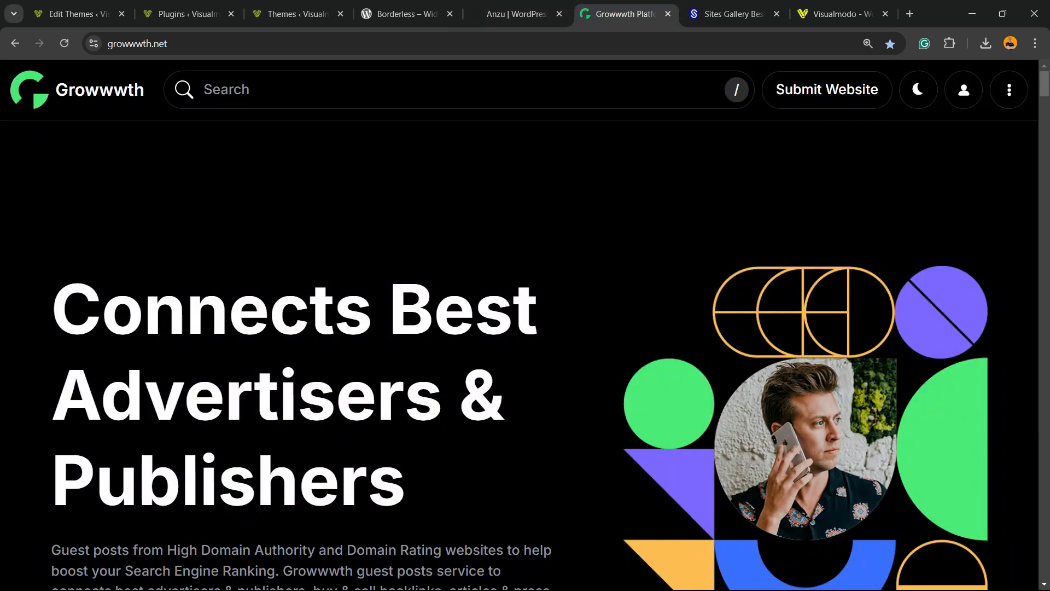
# - Scroll through Growwwth's guest-post listings with prices and link types, then go to Sites Gallery
pyautogui.scroll(-3)
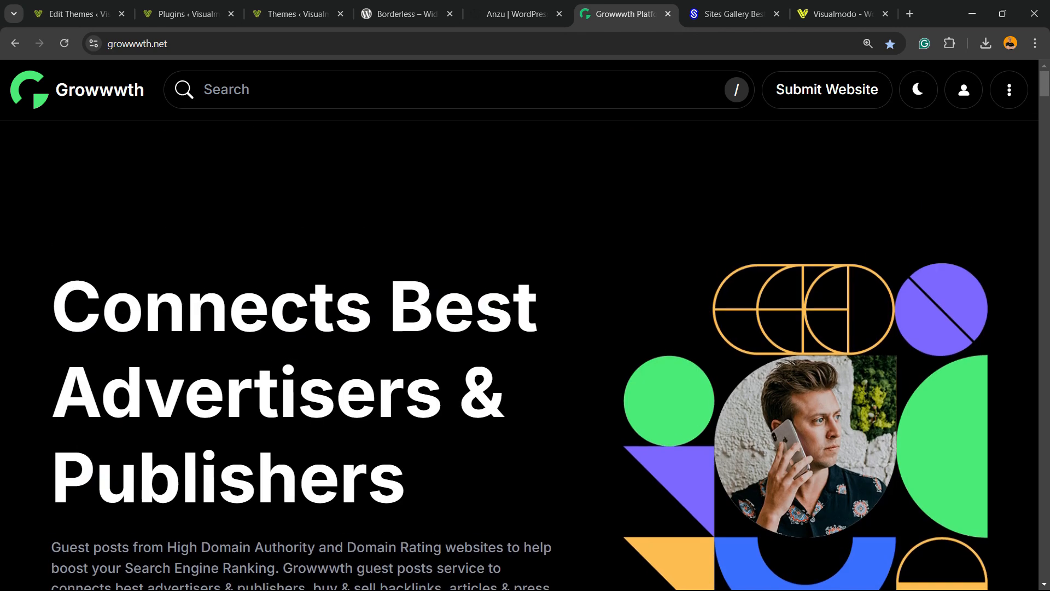
pyautogui.scroll(-3)
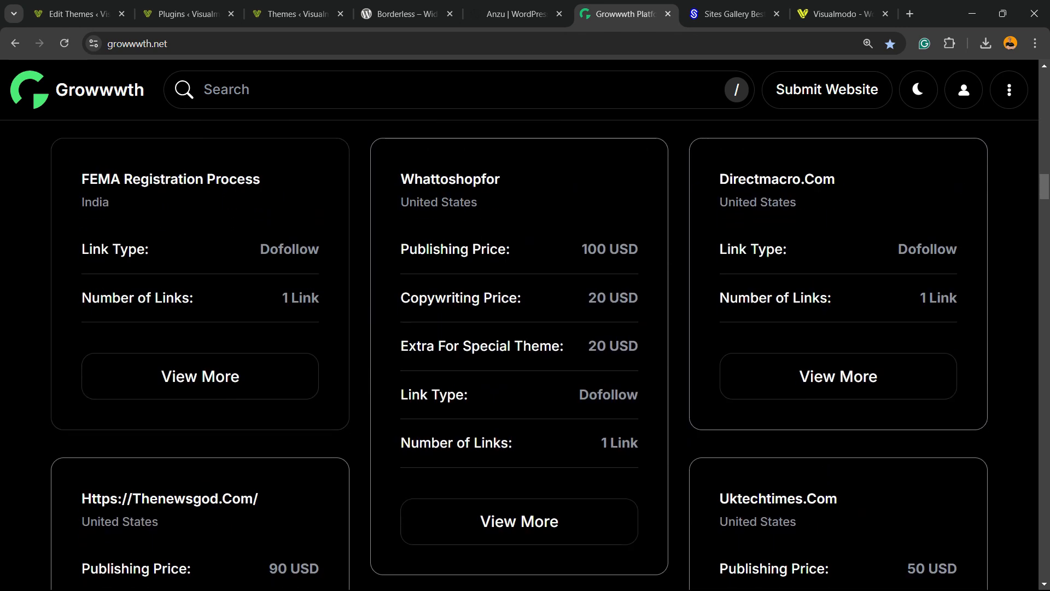
pyautogui.scroll(-3)
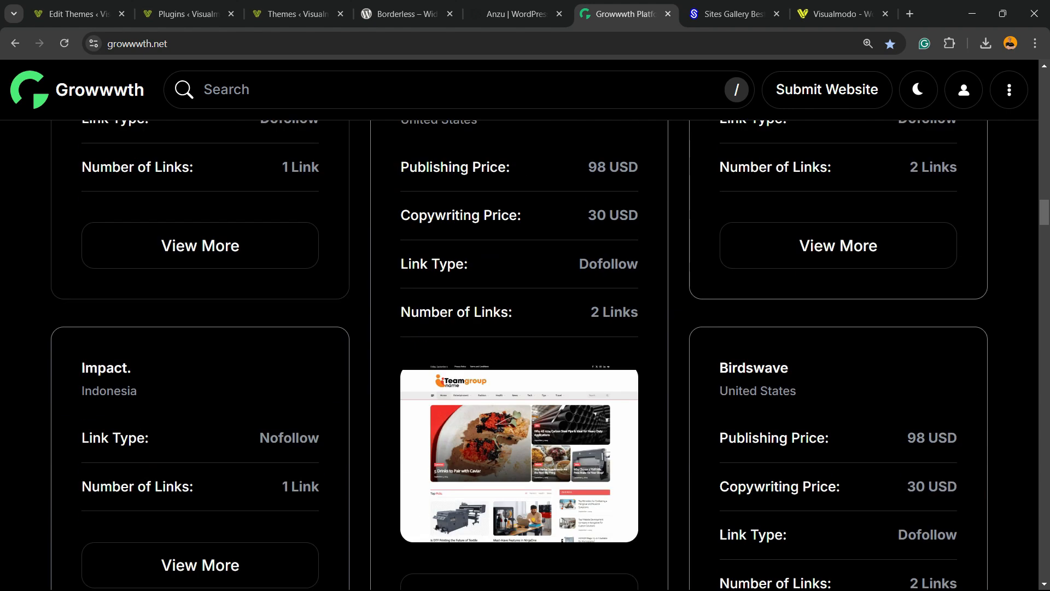
pyautogui.scroll(-3)
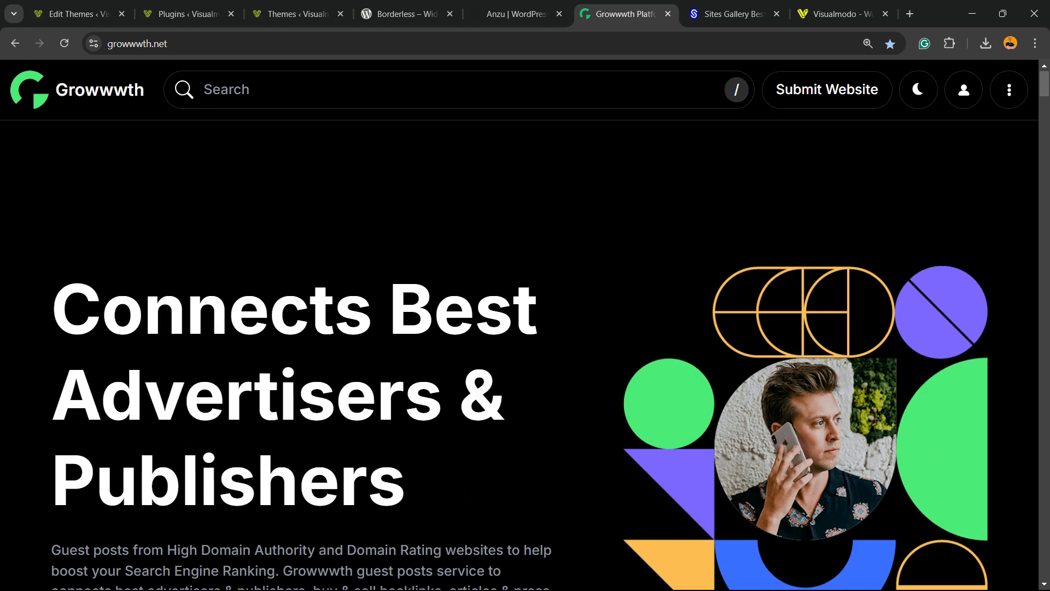
pyautogui.click(730, 13)
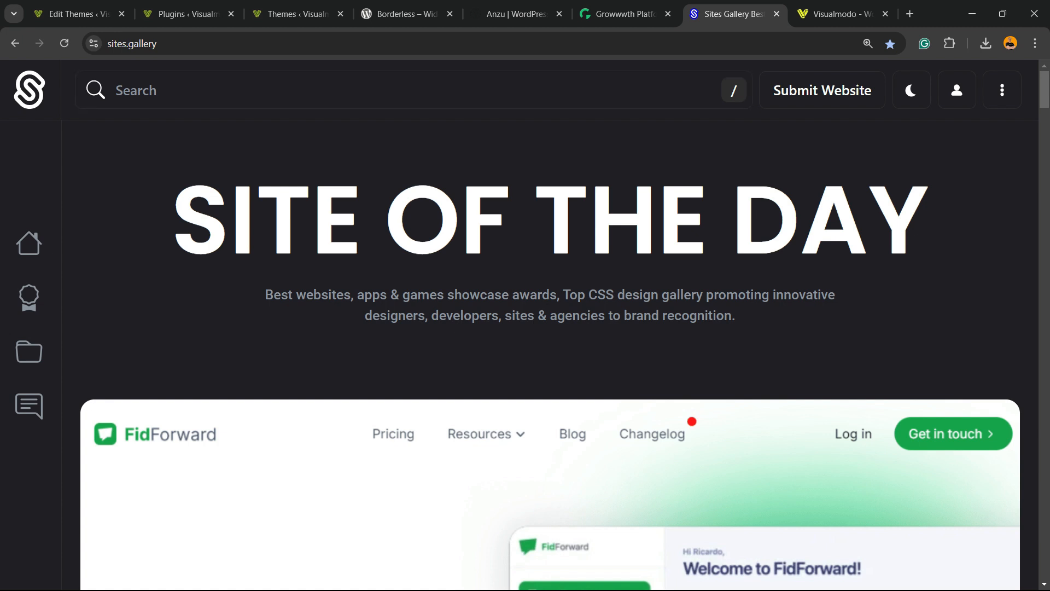
# - Scroll down through the Sites Gallery grid of featured websites
pyautogui.scroll(-3)
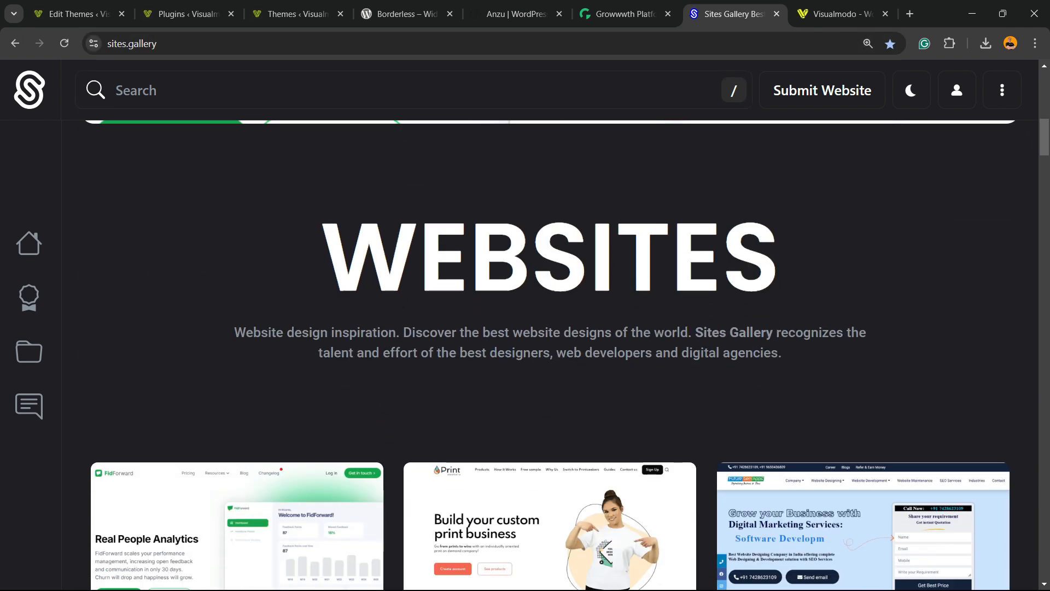
pyautogui.scroll(-3)
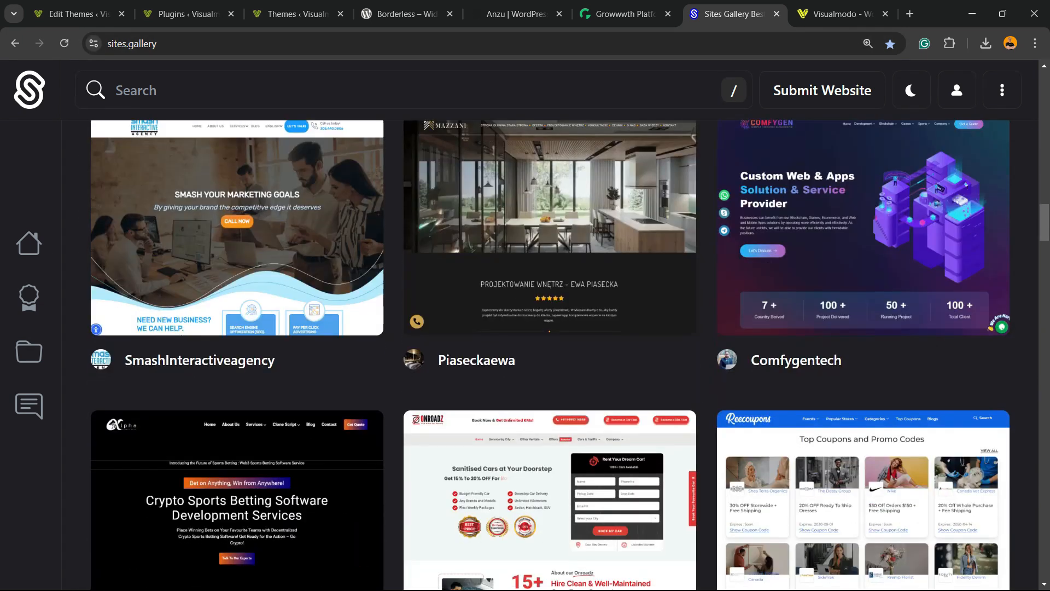
pyautogui.scroll(-3)
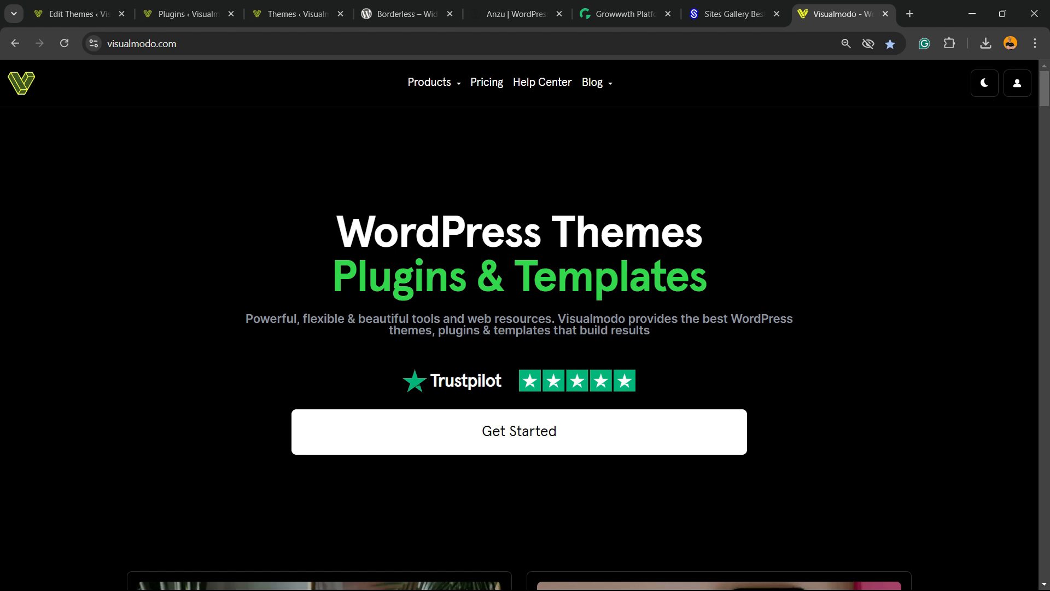
pyautogui.scroll(-3)
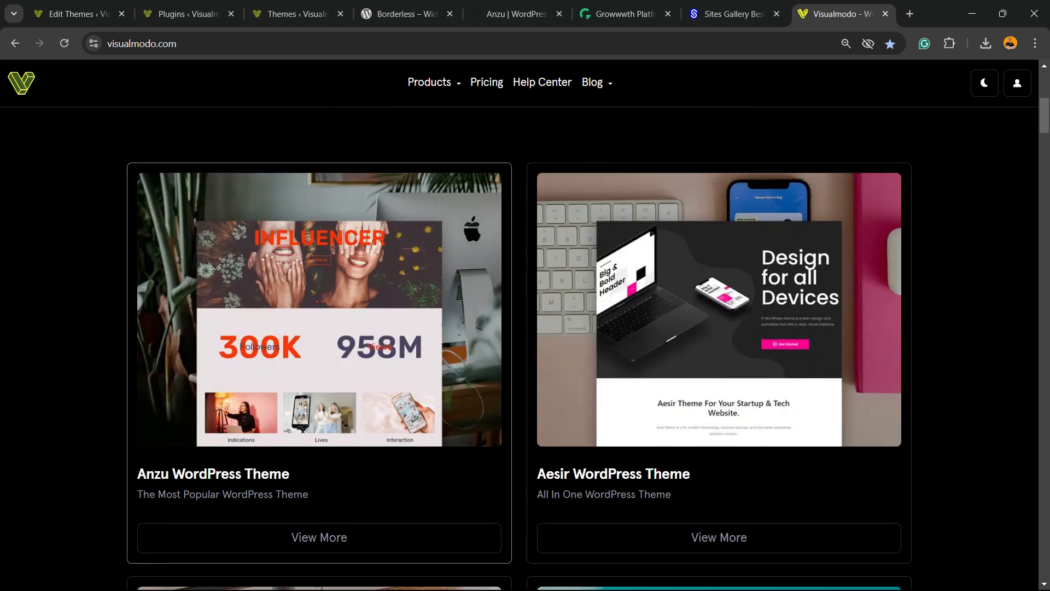
pyautogui.scroll(-3)
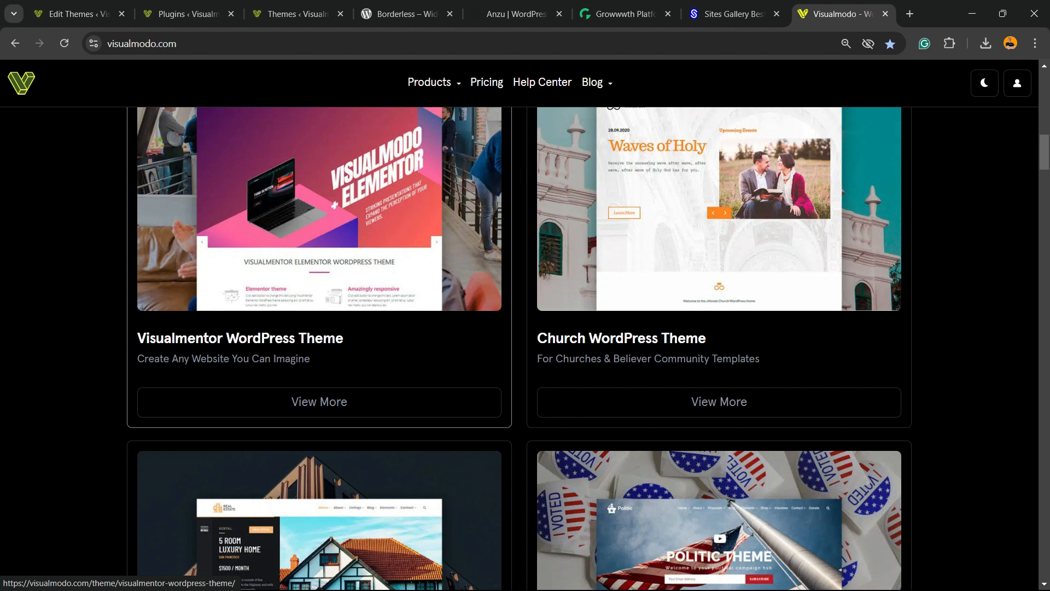
pyautogui.scroll(-3)
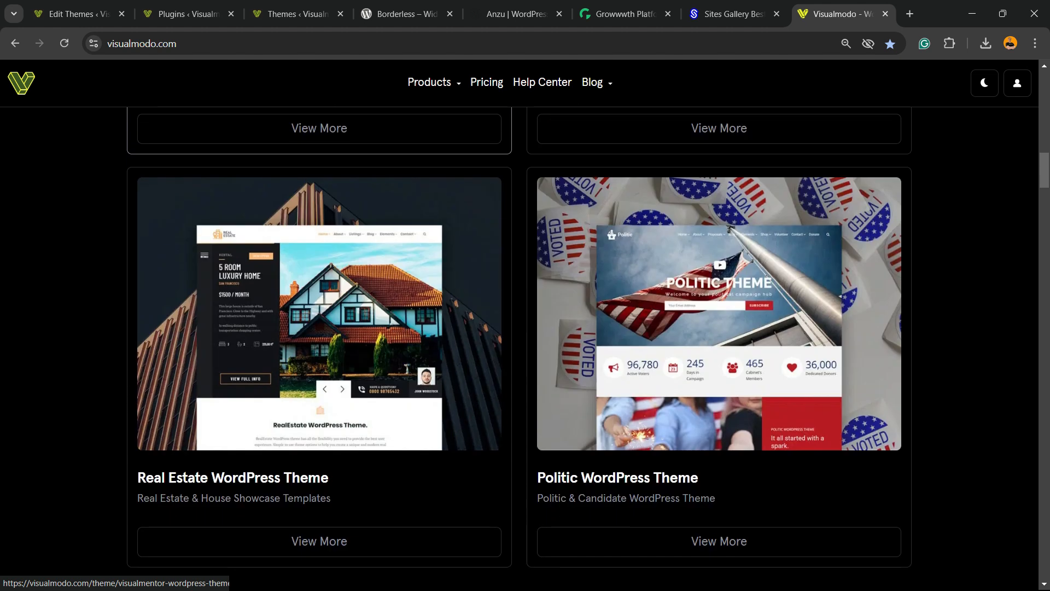
pyautogui.moveTo(319, 311)
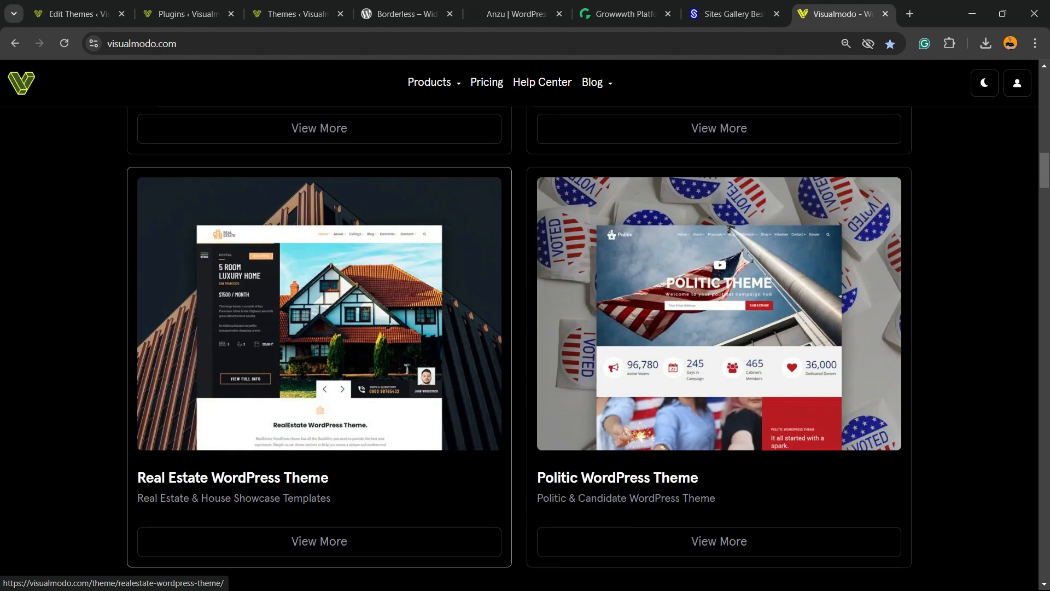
pyautogui.scroll(-3)
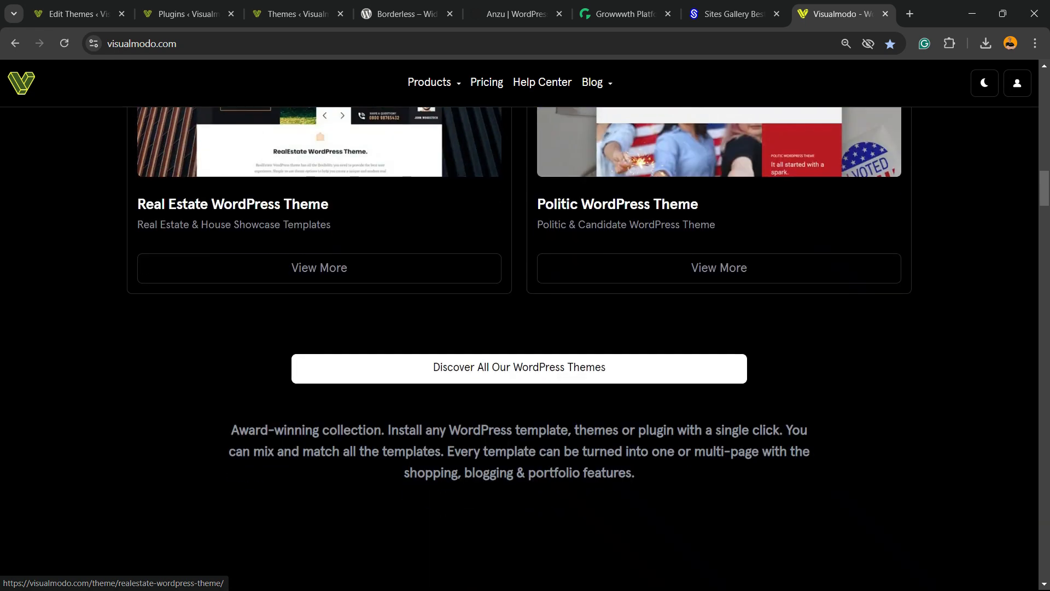
pyautogui.scroll(-3)
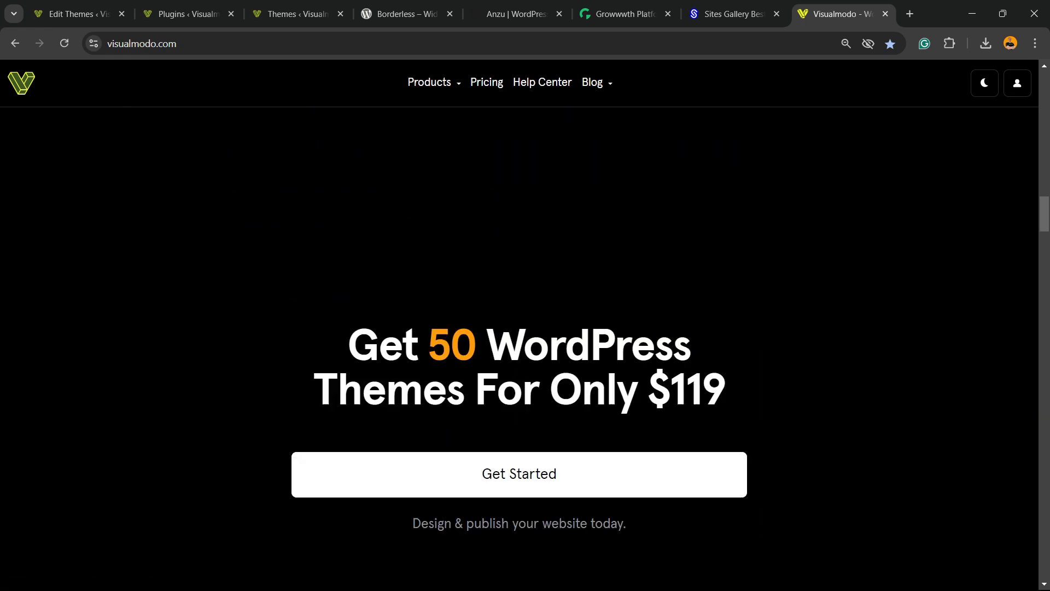
pyautogui.scroll(-3)
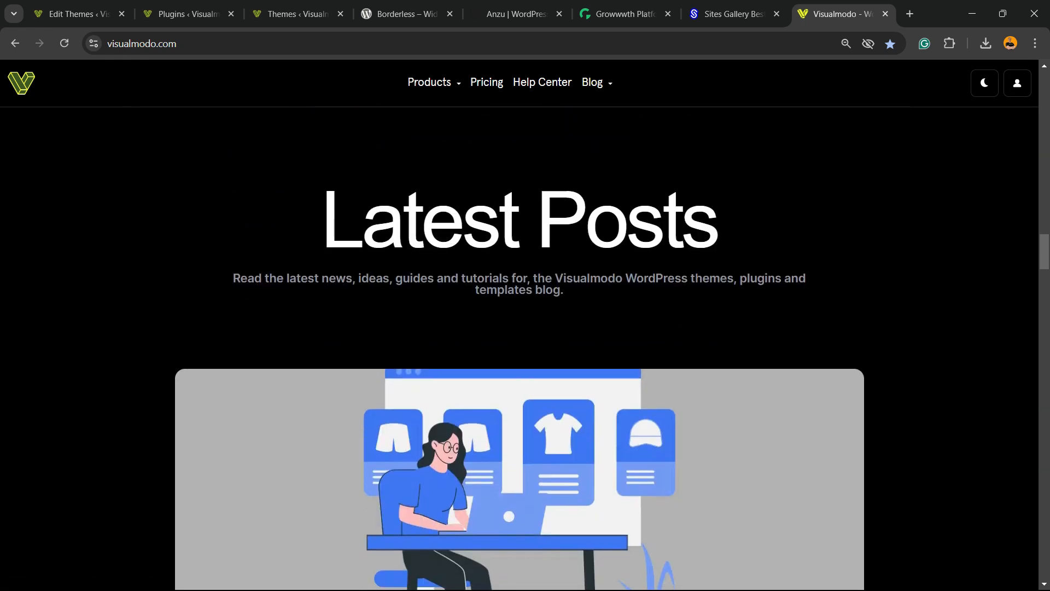
pyautogui.scroll(-3)
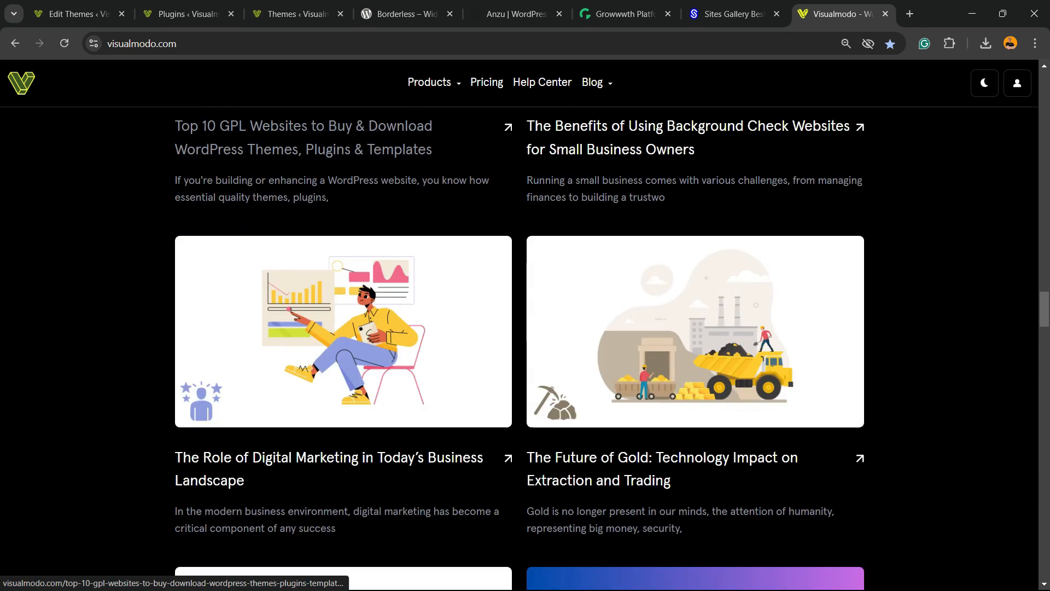
pyautogui.scroll(-3)
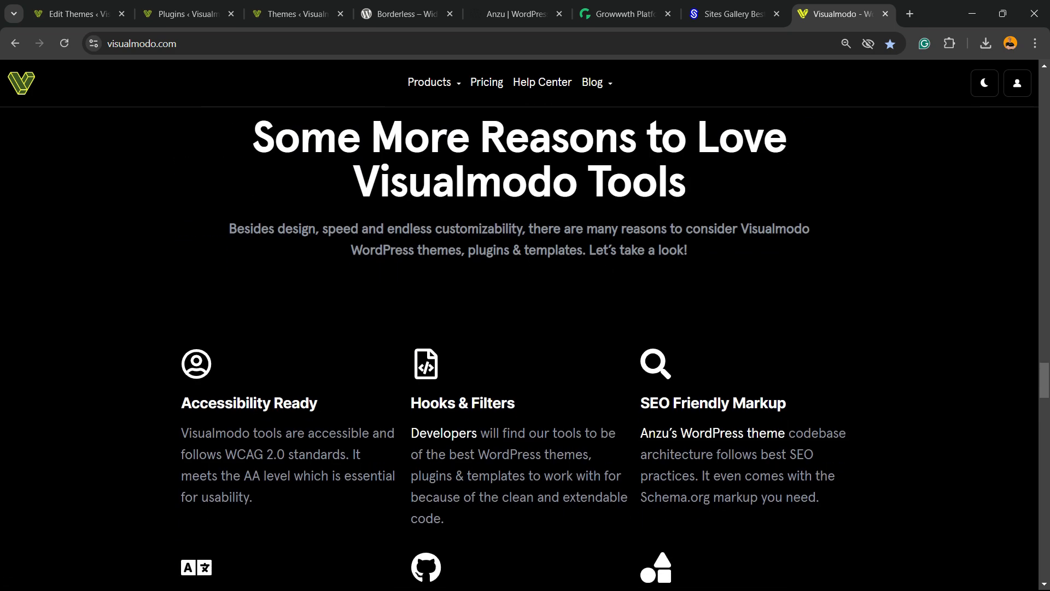
pyautogui.scroll(-3)
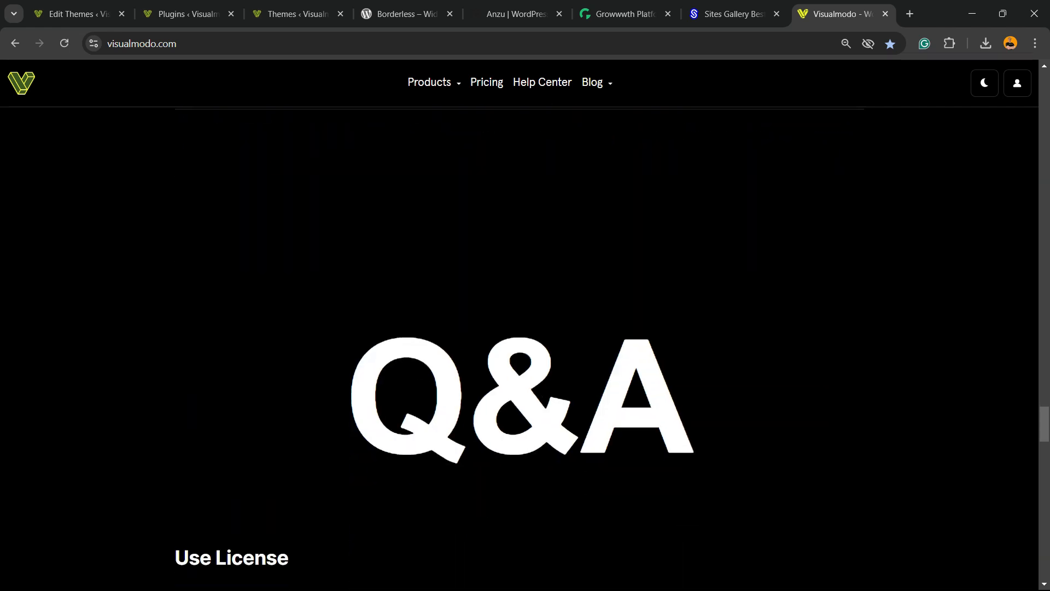
pyautogui.scroll(-3)
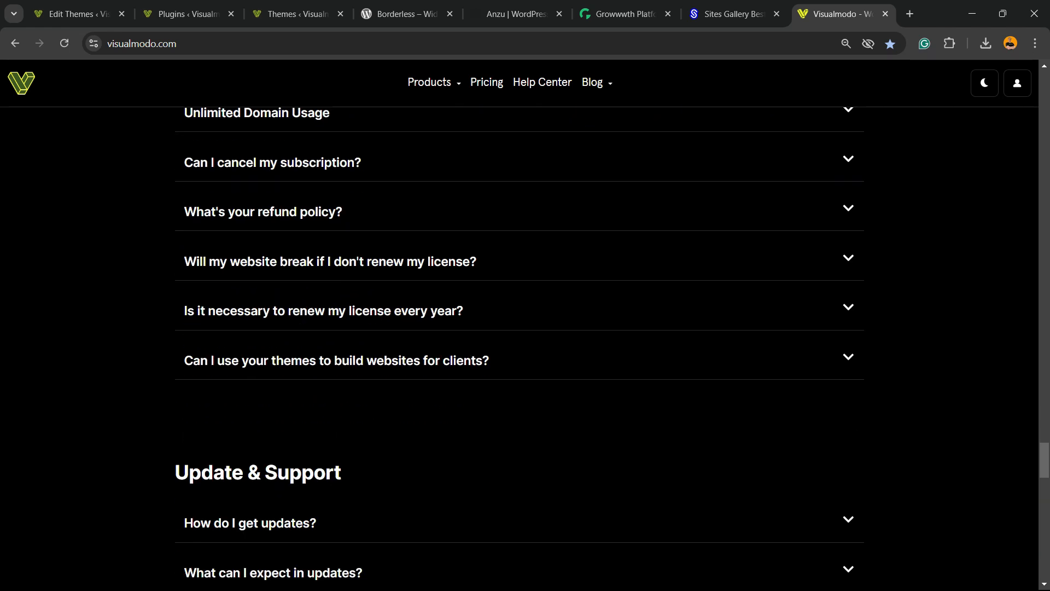